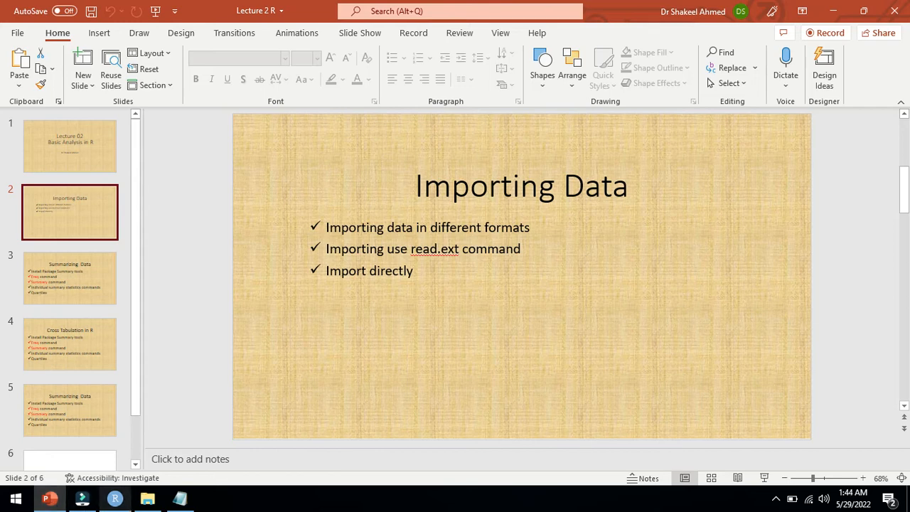
# Switch from the PowerPoint 'Importing Data' slide to RStudio via the taskbar.
pyautogui.click(114, 497)
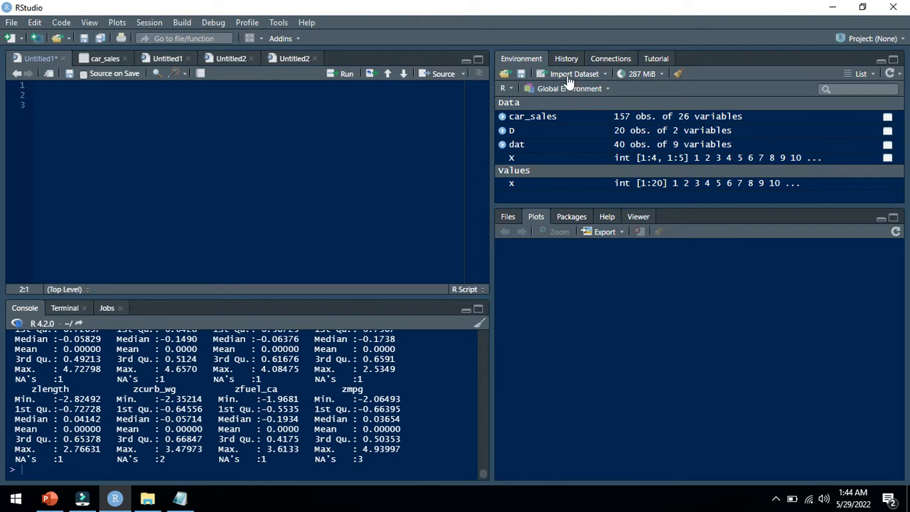
# Choose Import Dataset > From SPSS… in the Environment pane.
pyautogui.click(574, 74)
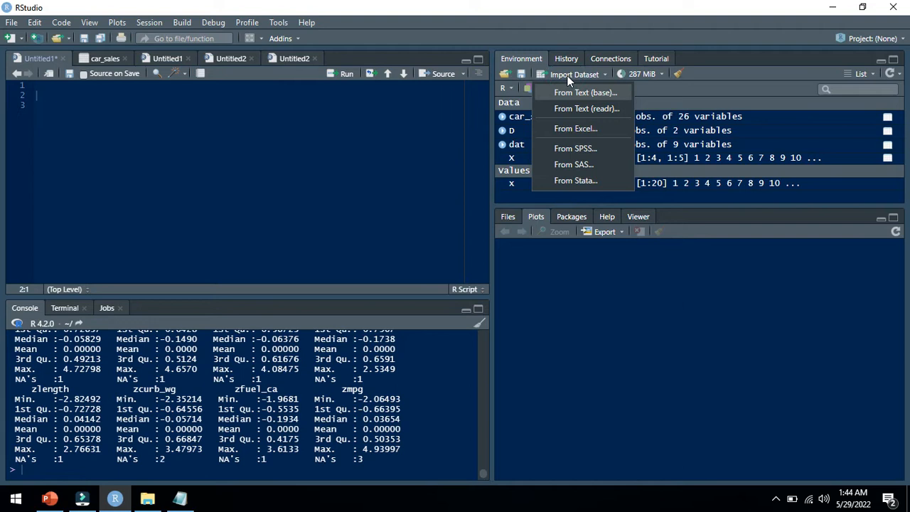
pyautogui.moveTo(588, 100)
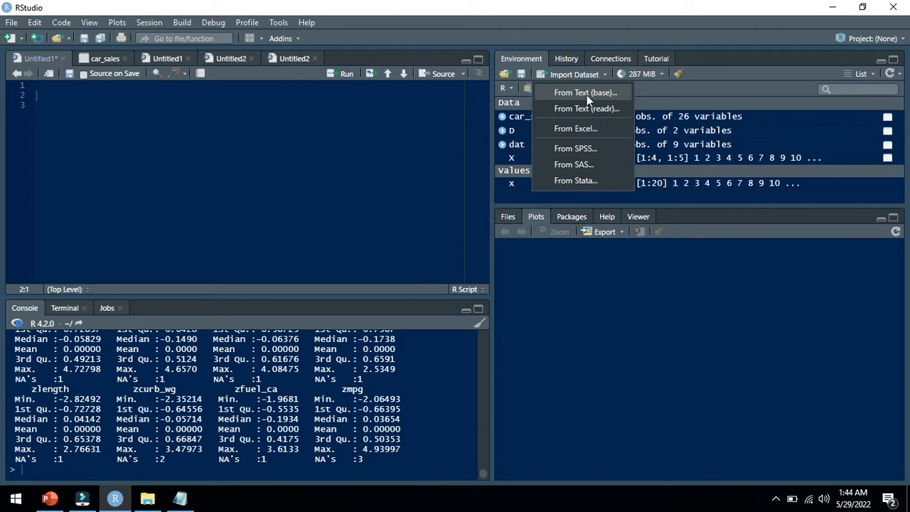
pyautogui.moveTo(585, 128)
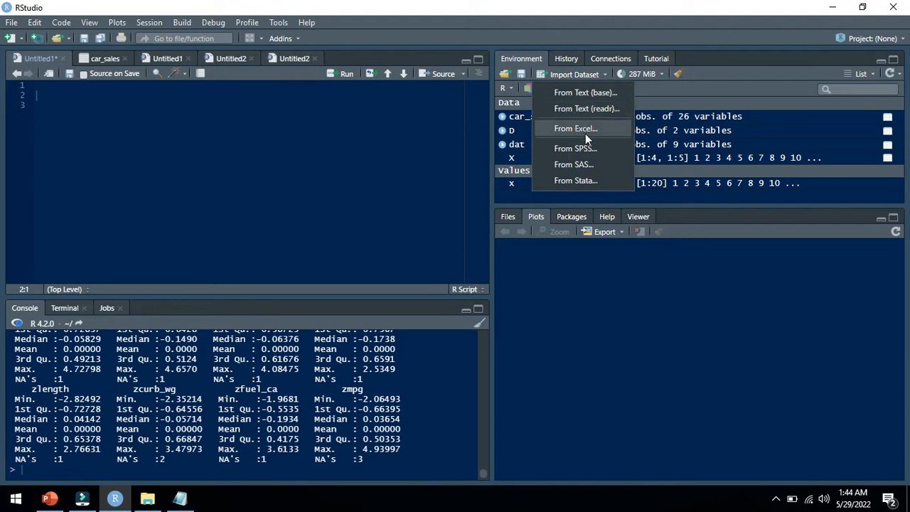
pyautogui.moveTo(586, 149)
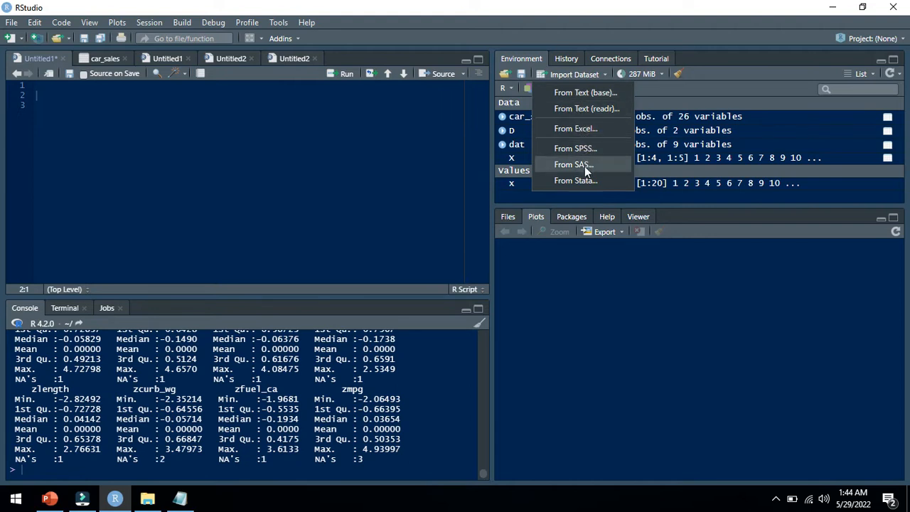
pyautogui.moveTo(575, 180)
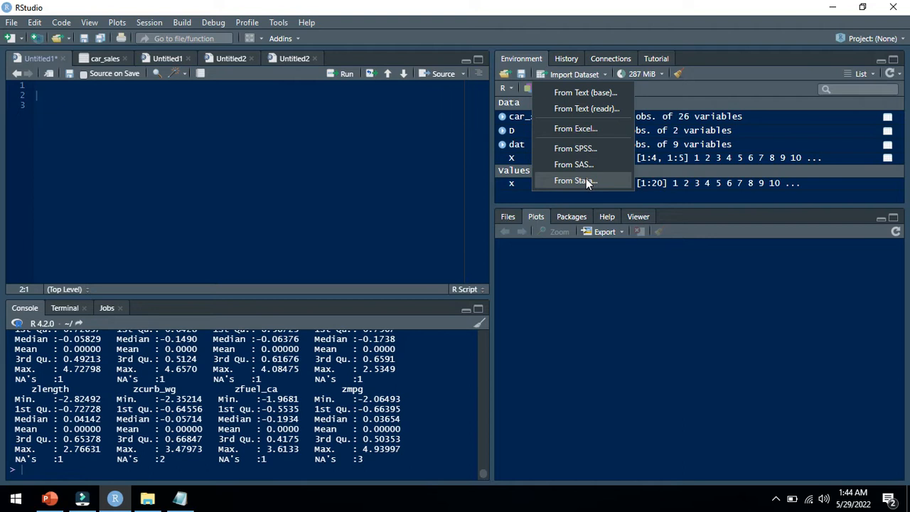
pyautogui.moveTo(576, 148)
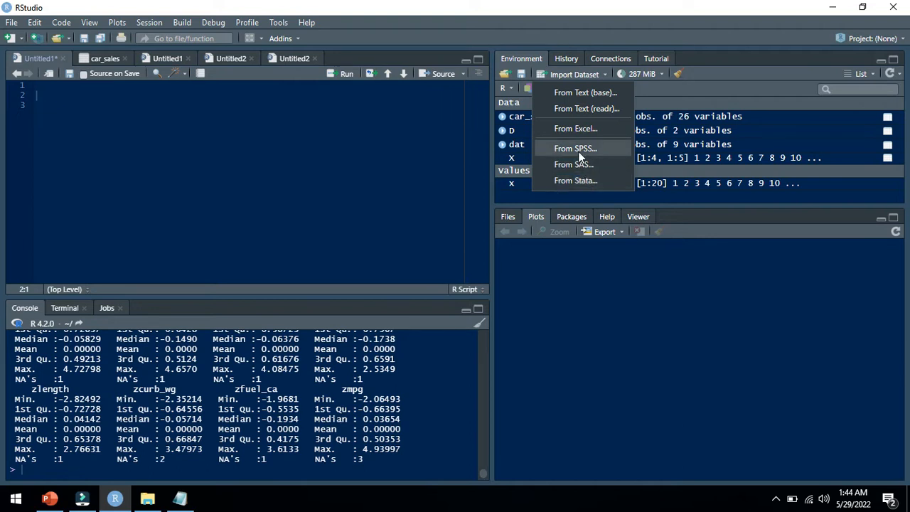
pyautogui.moveTo(579, 154)
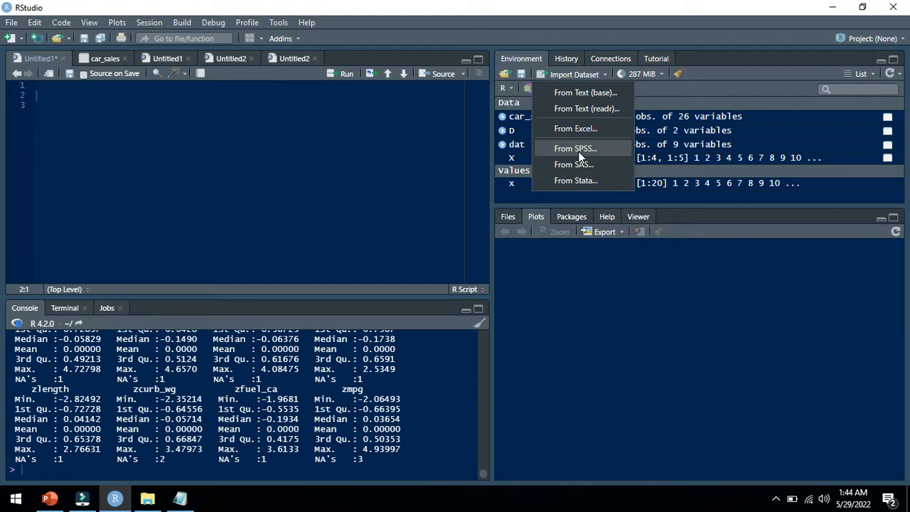
pyautogui.click(575, 148)
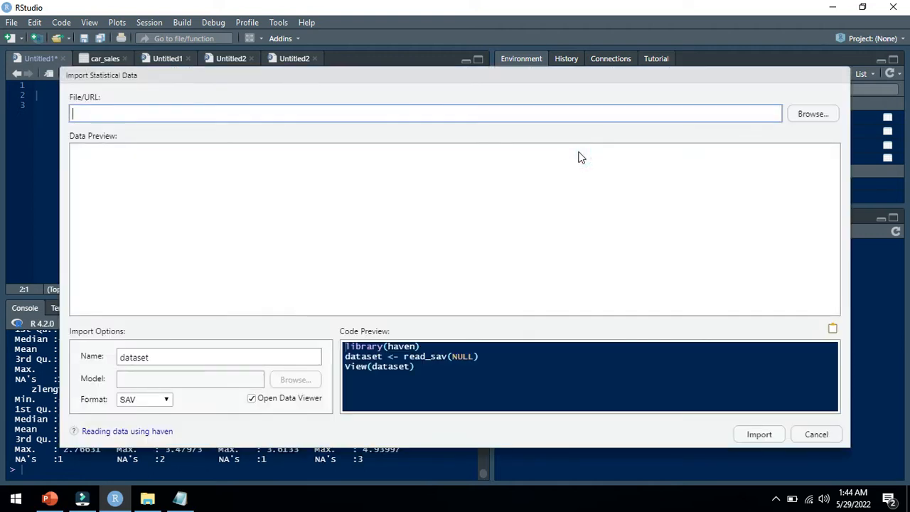
pyautogui.moveTo(479, 212)
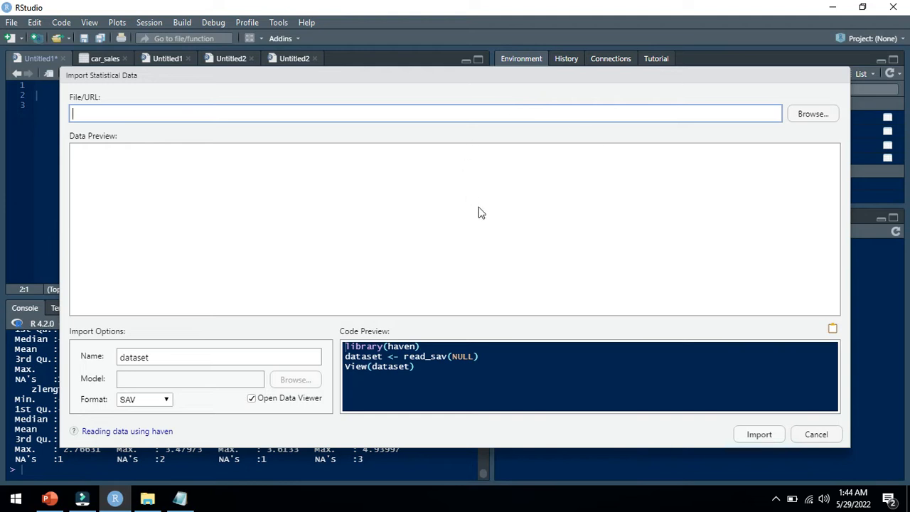
pyautogui.moveTo(800, 145)
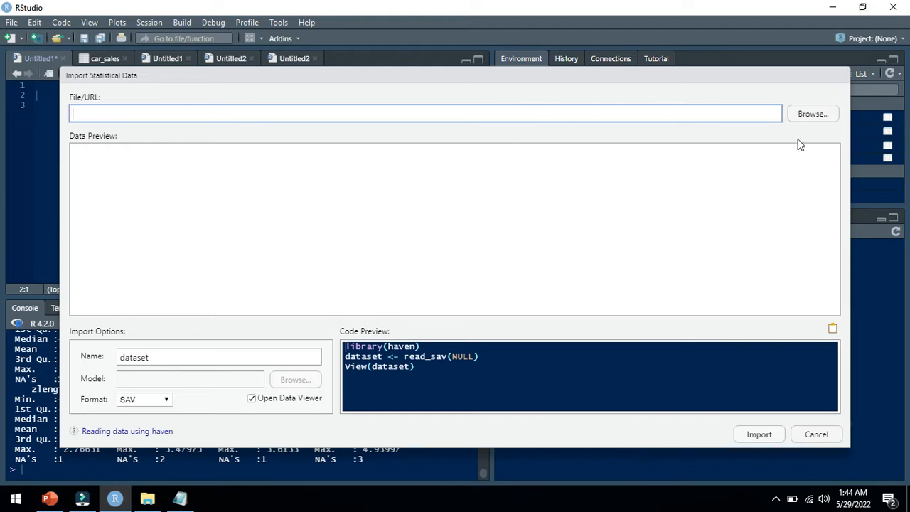
# Browse to the IBM SPSS Statistics Samples English folder on the C: drive.
pyautogui.click(813, 114)
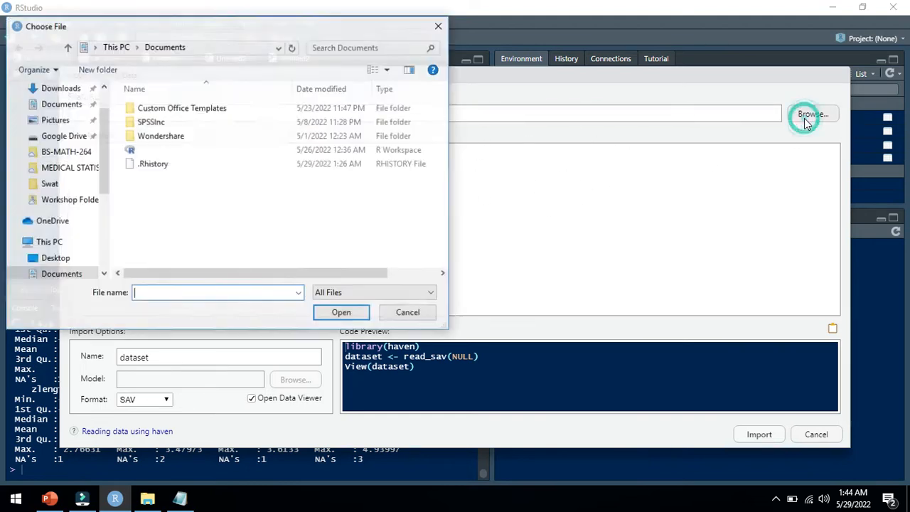
pyautogui.moveTo(469, 194)
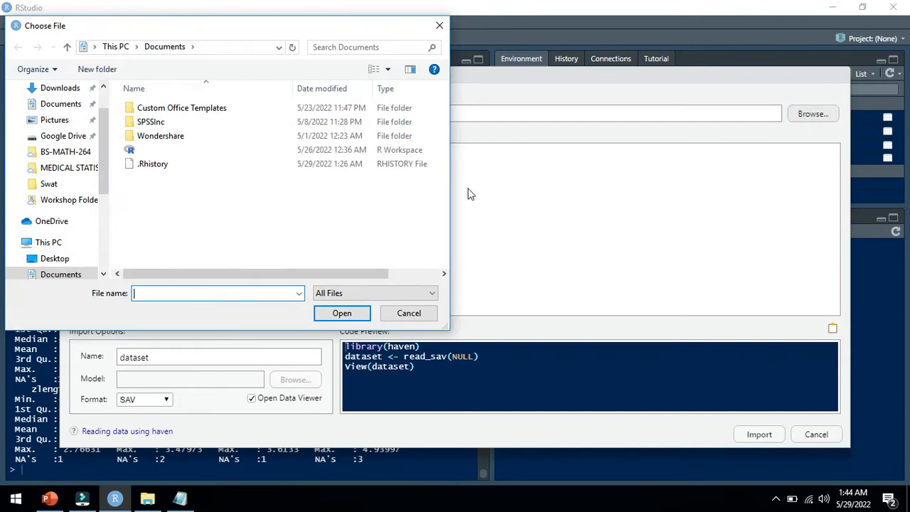
pyautogui.moveTo(192, 204)
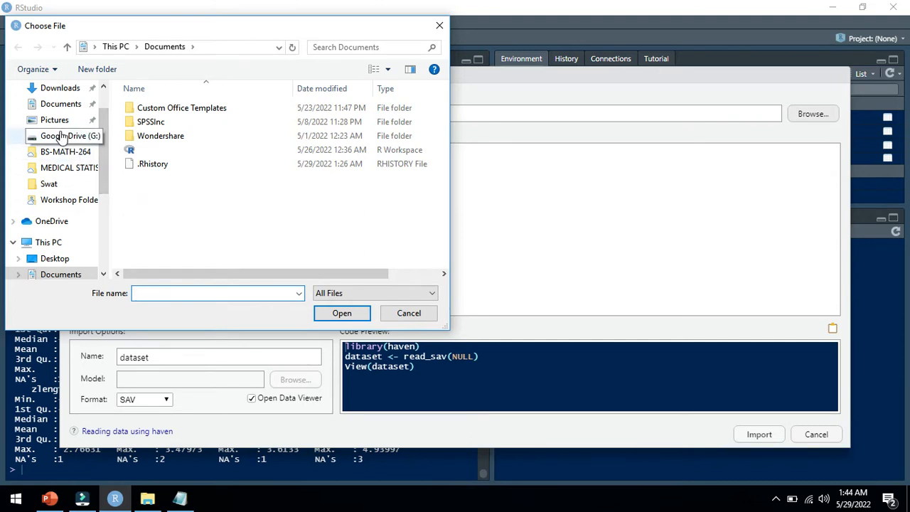
pyautogui.click(63, 135)
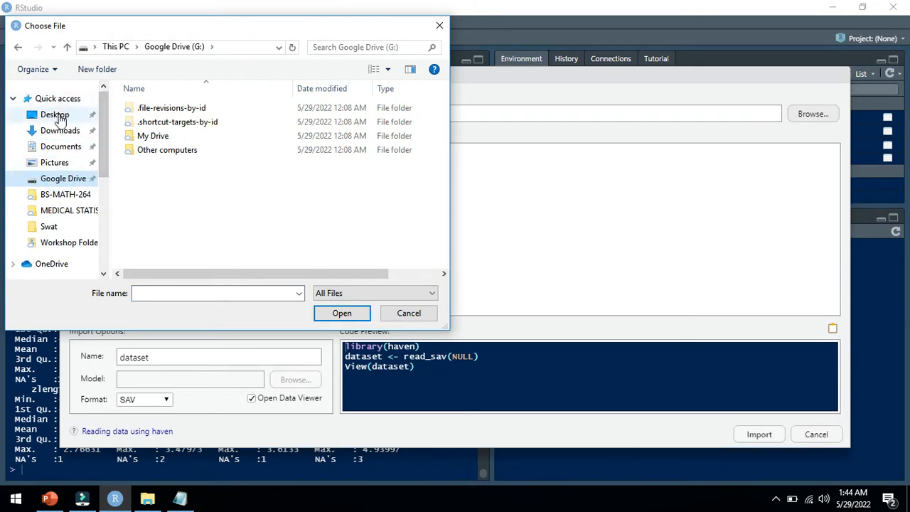
pyautogui.scroll(-3)
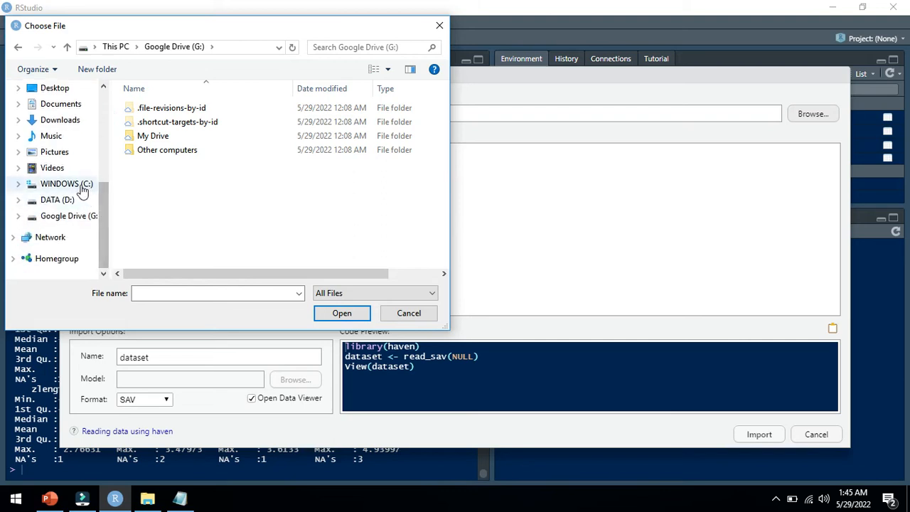
pyautogui.click(66, 184)
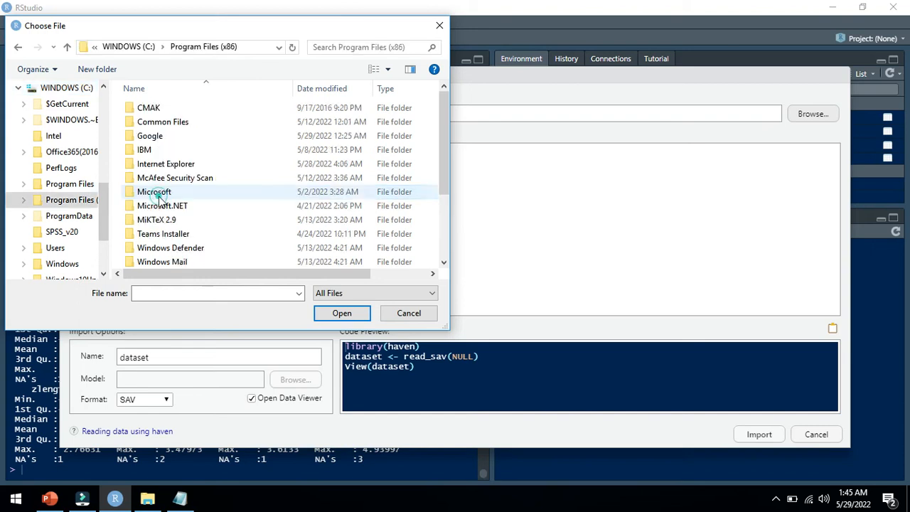
pyautogui.doubleClick(143, 149)
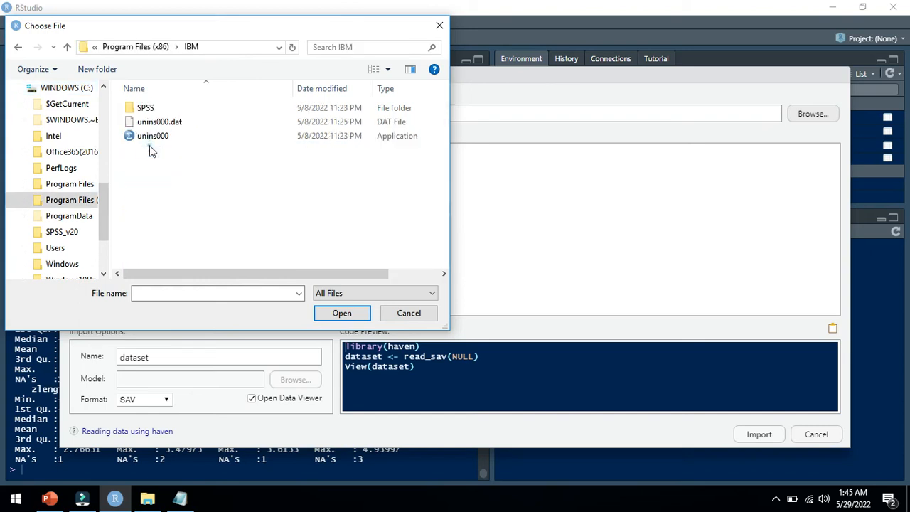
pyautogui.doubleClick(145, 108)
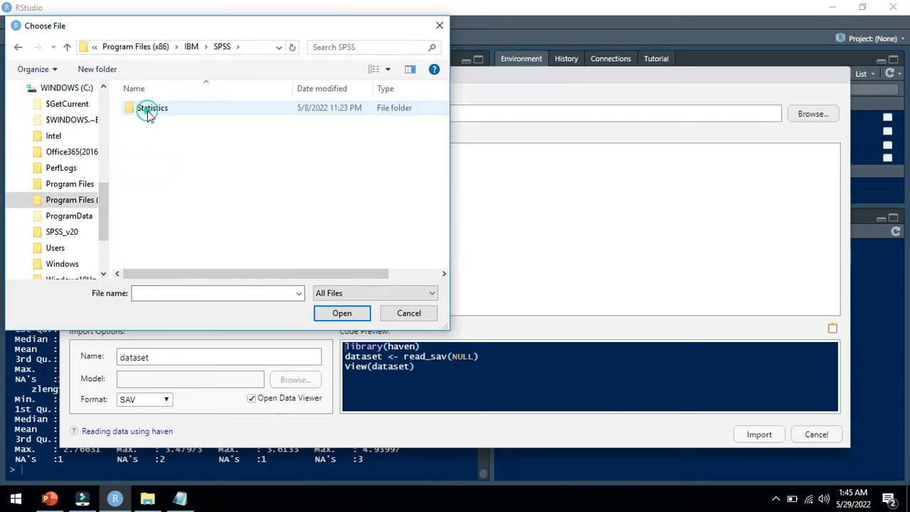
pyautogui.doubleClick(153, 107)
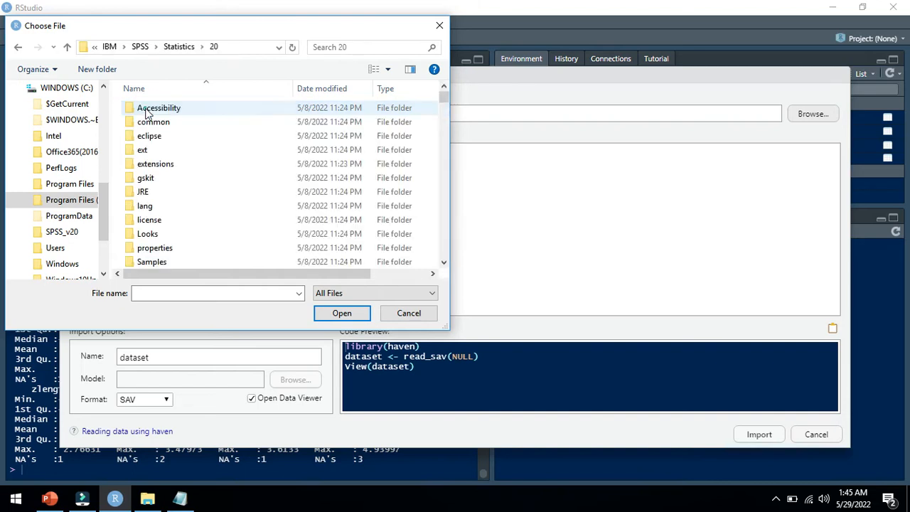
pyautogui.moveTo(160, 181)
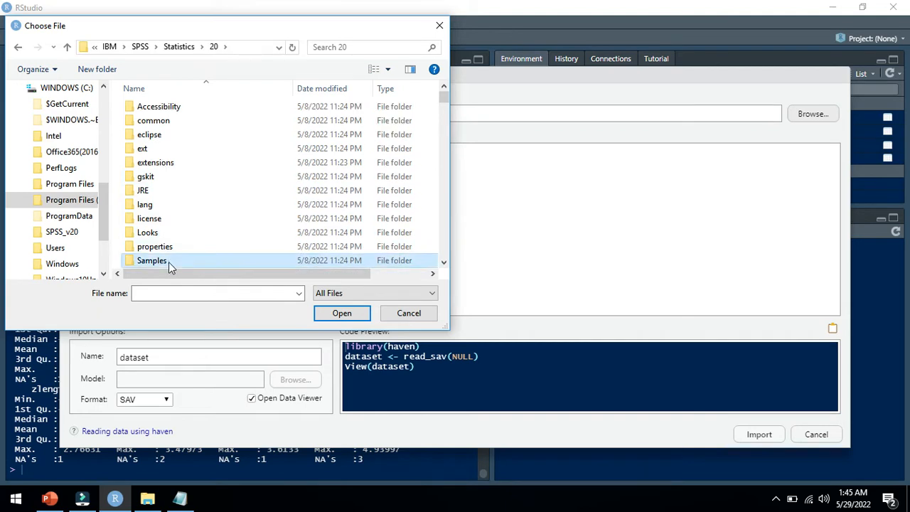
pyautogui.doubleClick(151, 260)
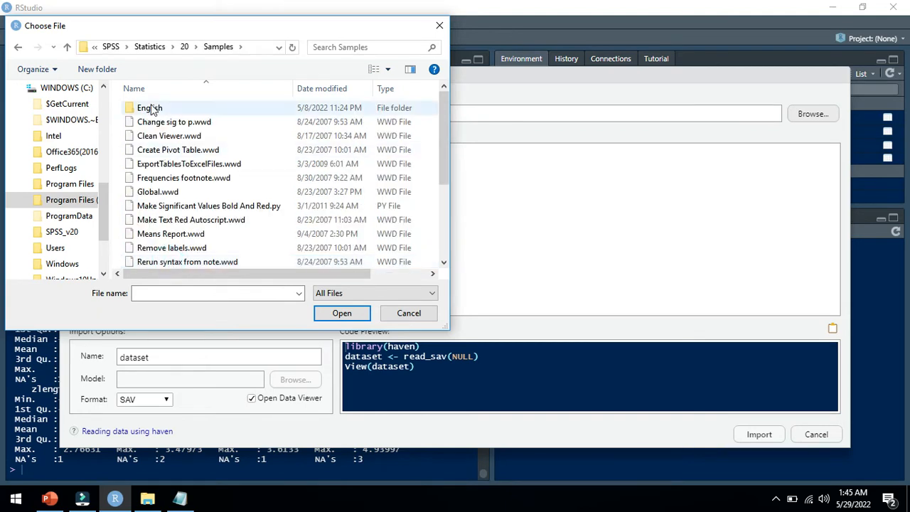
pyautogui.doubleClick(149, 107)
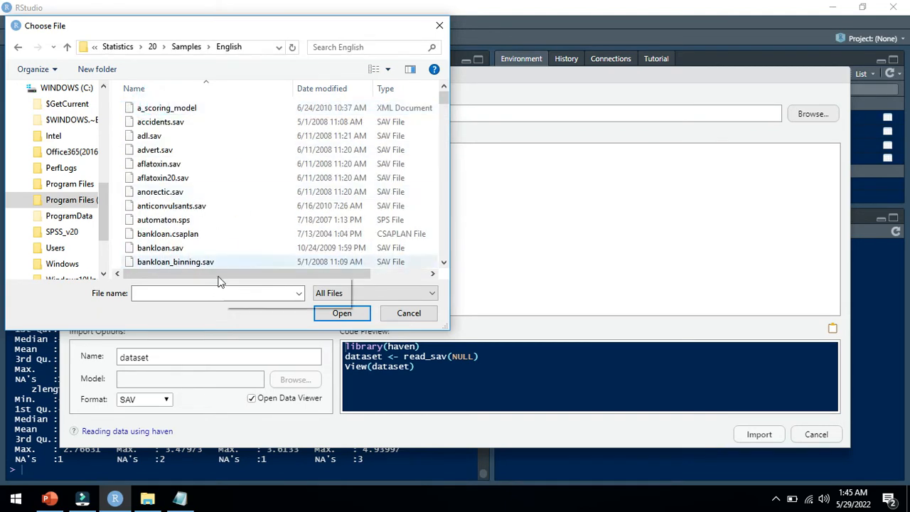
# Enter 'car' as the file name and pick car_sales.sav.
pyautogui.write('c')
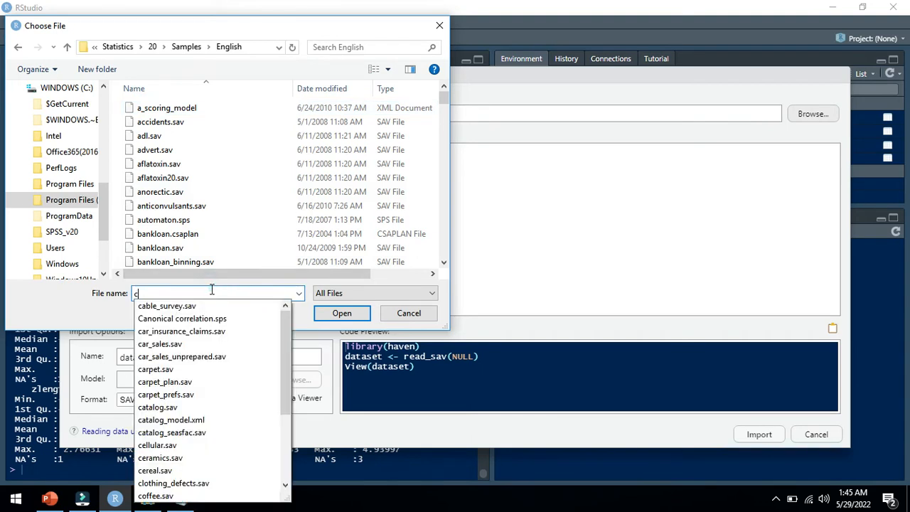
pyautogui.write('a')
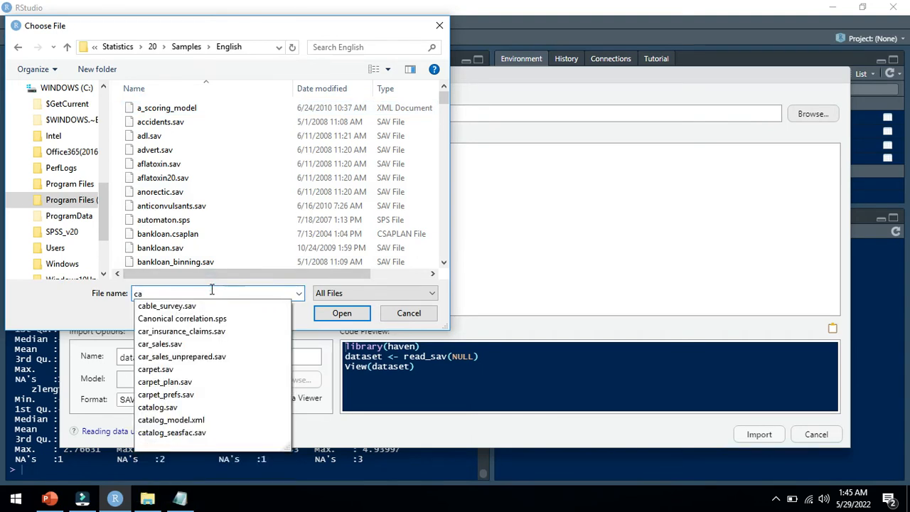
pyautogui.write('r')
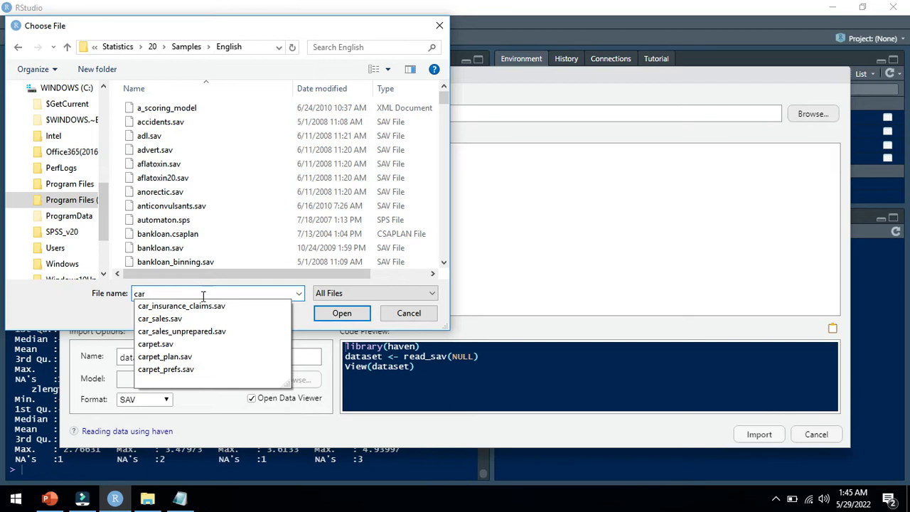
pyautogui.click(160, 318)
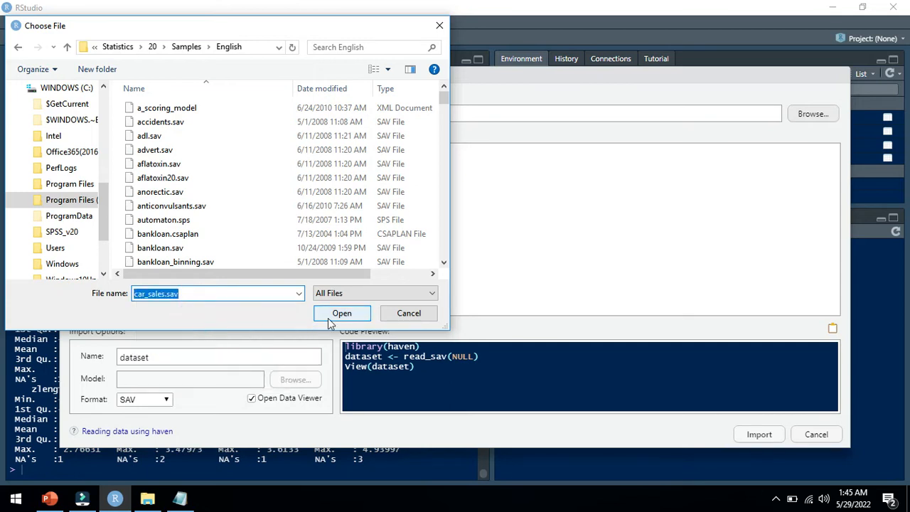
# Load car_sales.sav into the Data Preview and scroll across its columns.
pyautogui.click(342, 313)
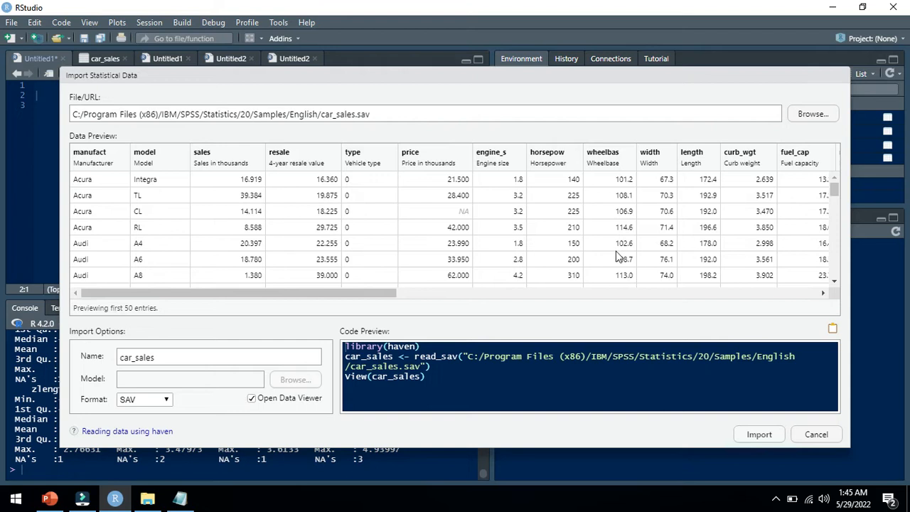
pyautogui.moveTo(330, 185)
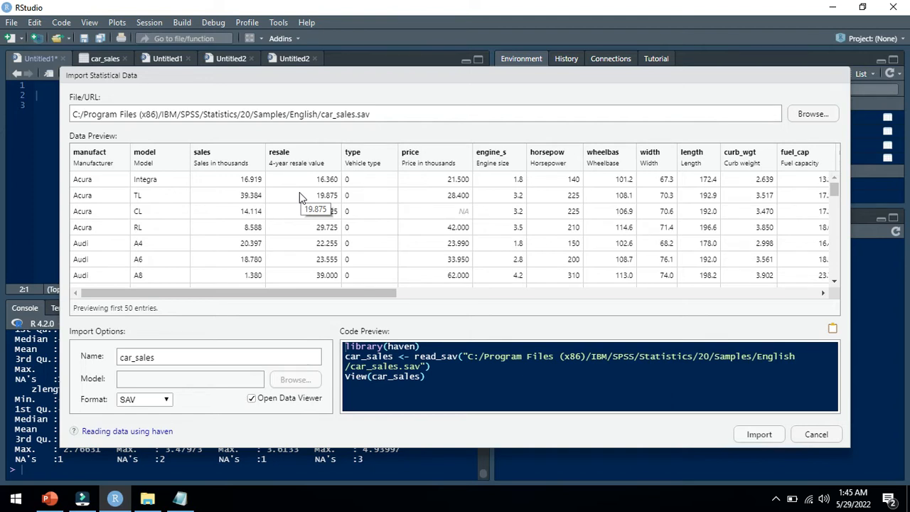
pyautogui.moveTo(226, 162)
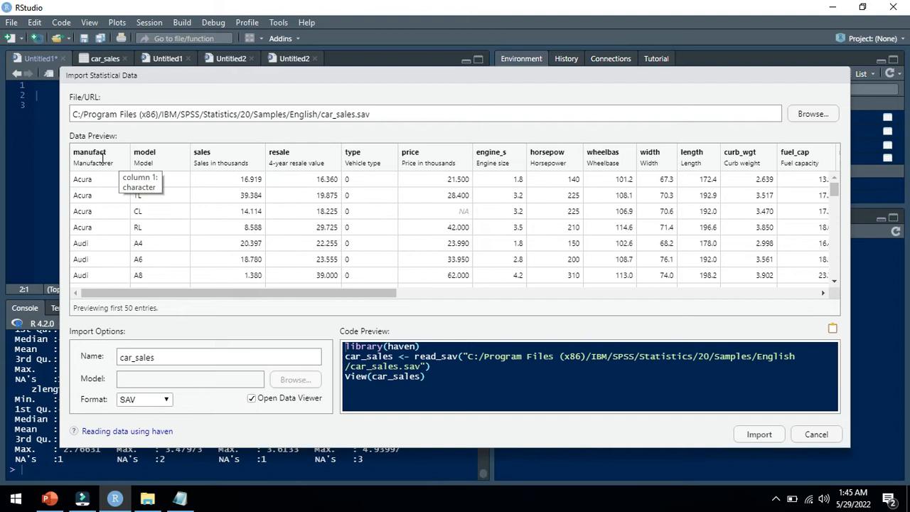
pyautogui.moveTo(144, 155)
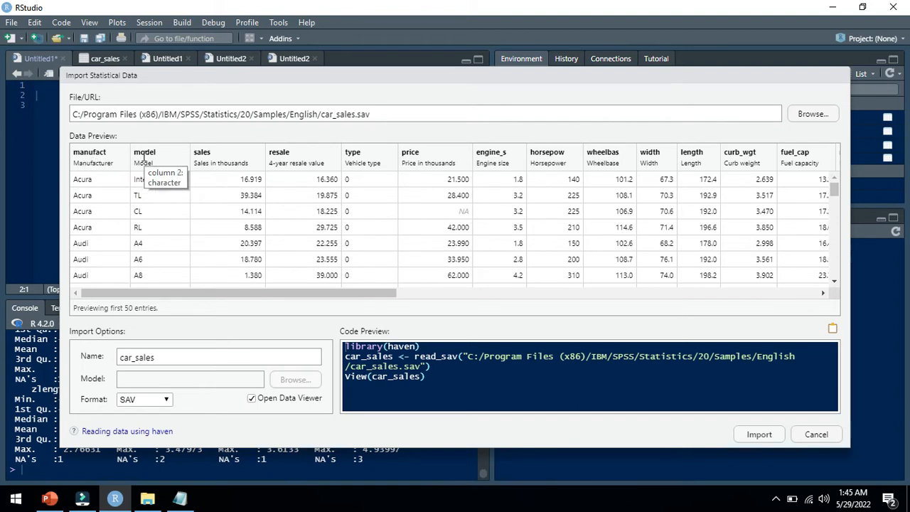
pyautogui.moveTo(220, 157)
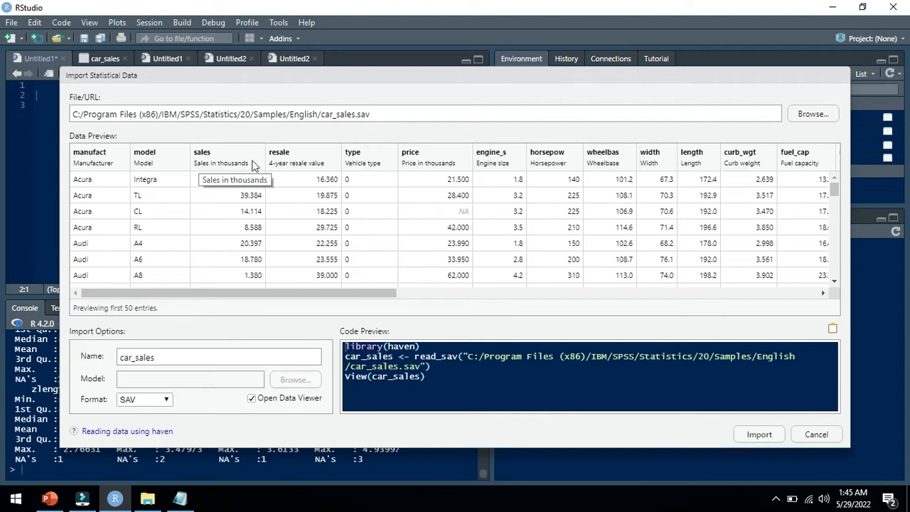
pyautogui.moveTo(337, 163)
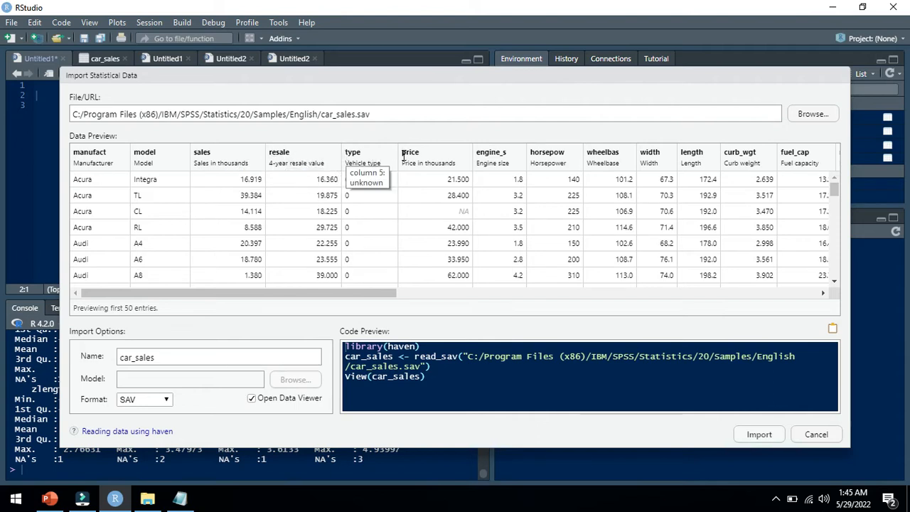
pyautogui.moveTo(430, 154)
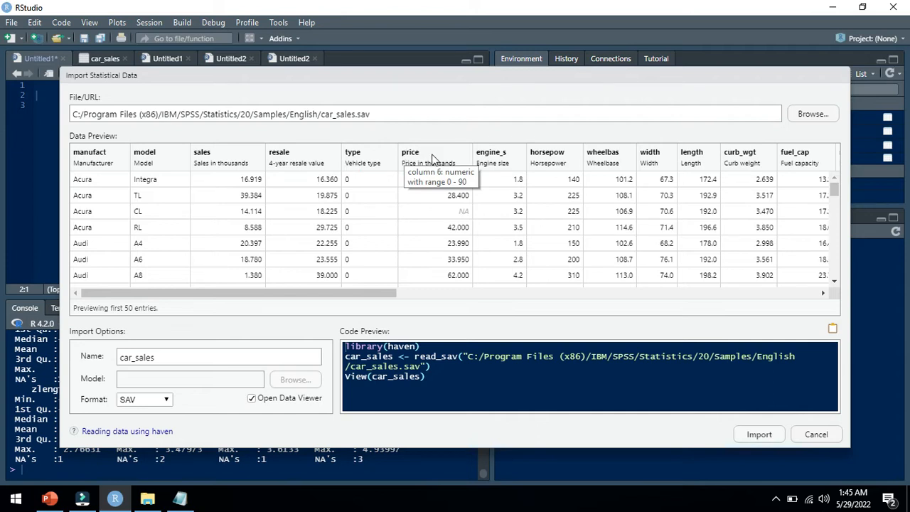
pyautogui.moveTo(359, 277)
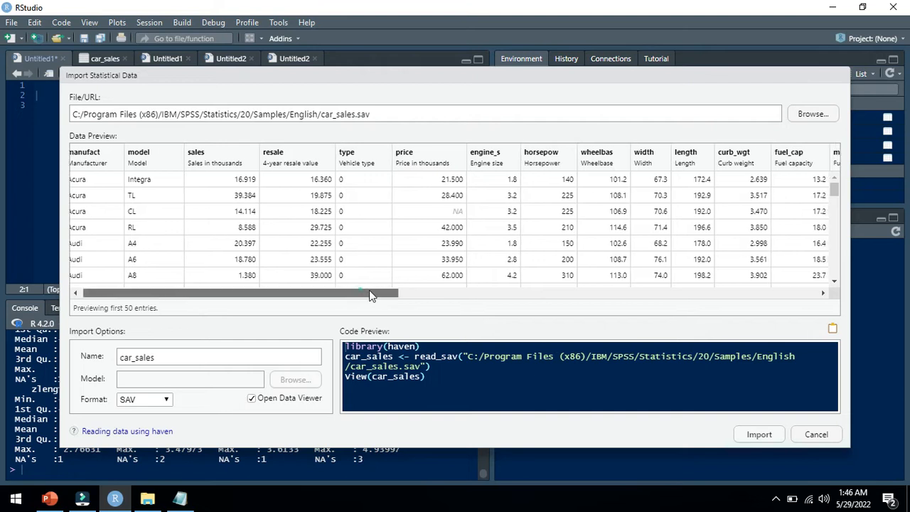
pyautogui.moveTo(370, 292); pyautogui.dragTo(633, 292)
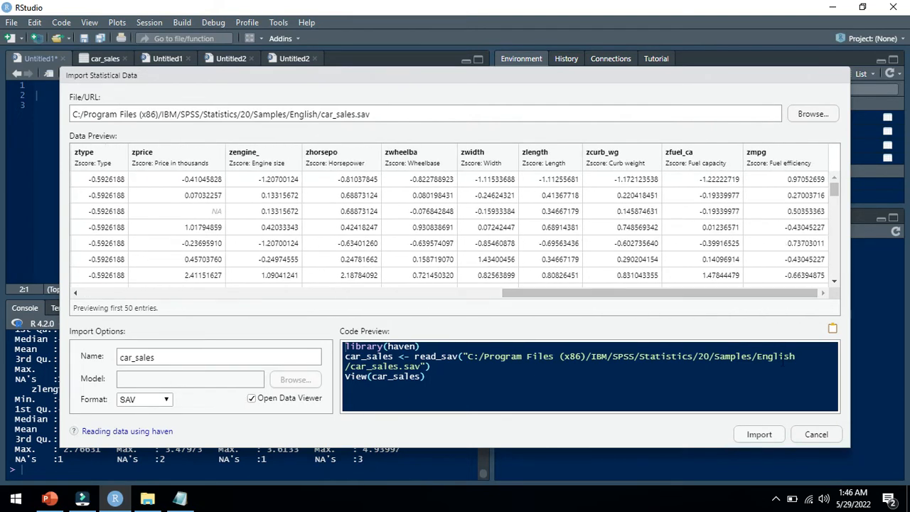
# Import car_sales.sav as the car_sales dataset (157 observations, 26 variables).
pyautogui.click(758, 434)
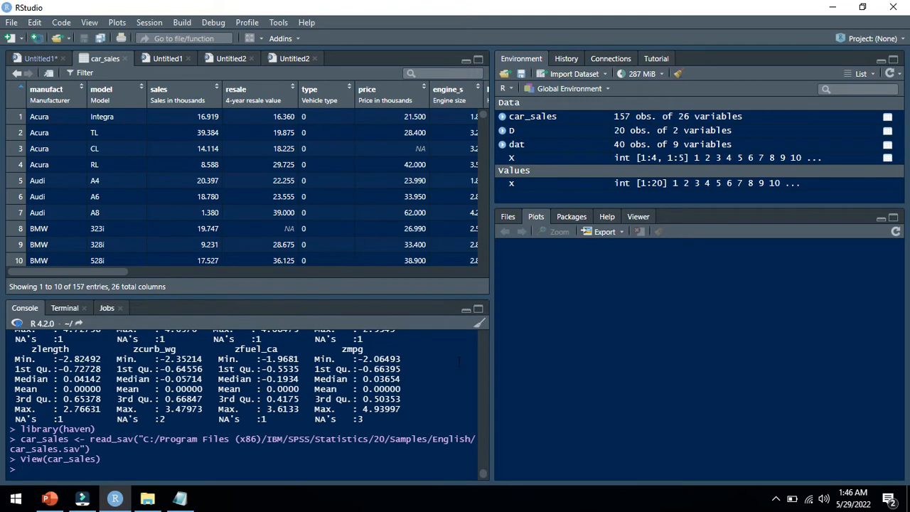
pyautogui.moveTo(168, 59)
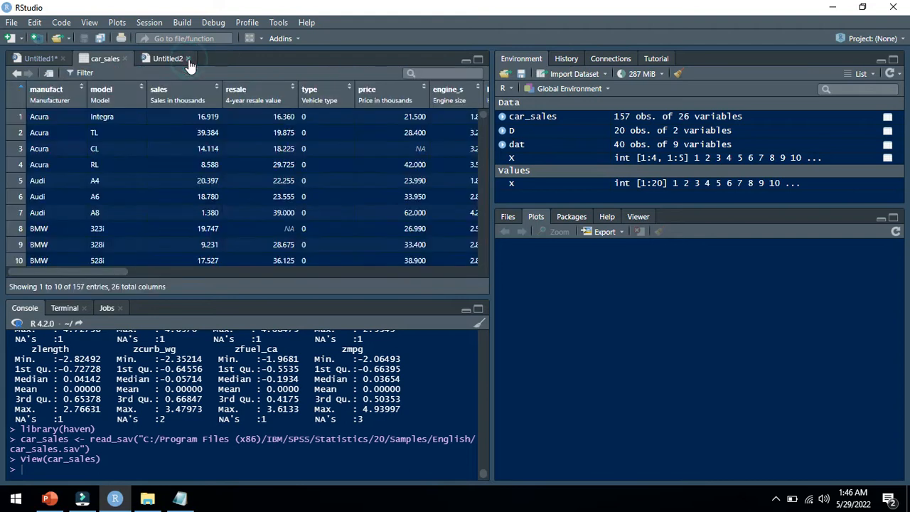
# In Untitled1, enter car_sales via autocomplete and run it to print the tibble.
pyautogui.click(39, 58)
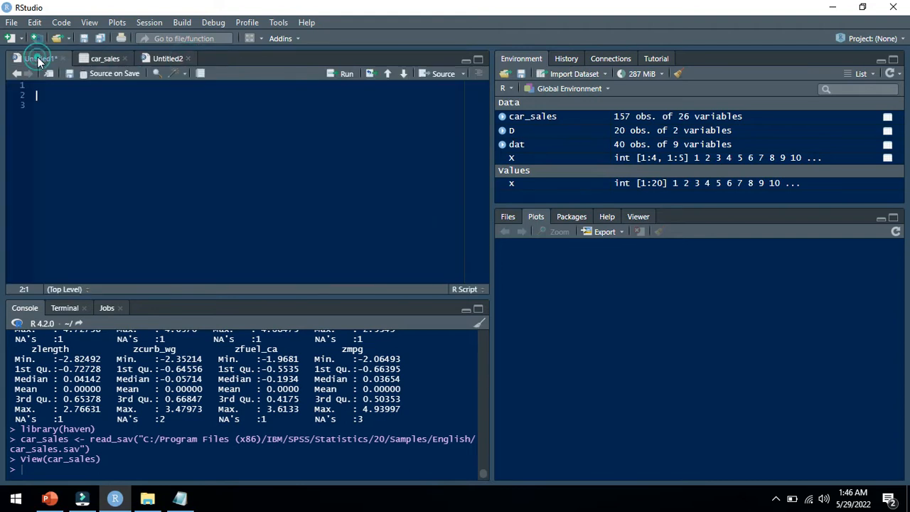
pyautogui.click(37, 58)
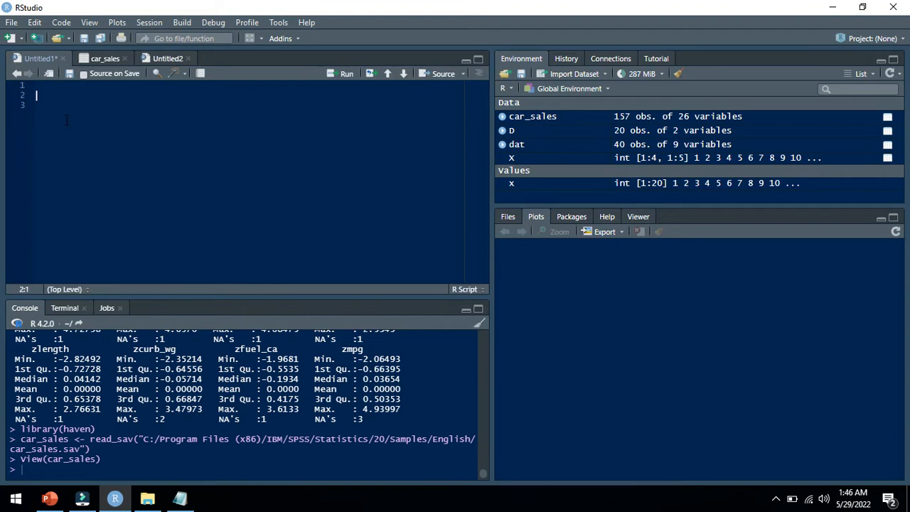
pyautogui.write('c')
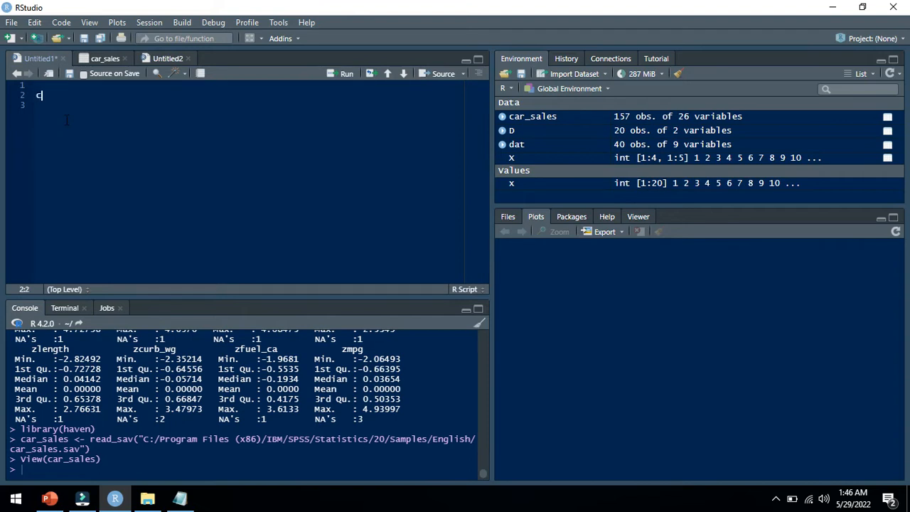
pyautogui.write('ar')
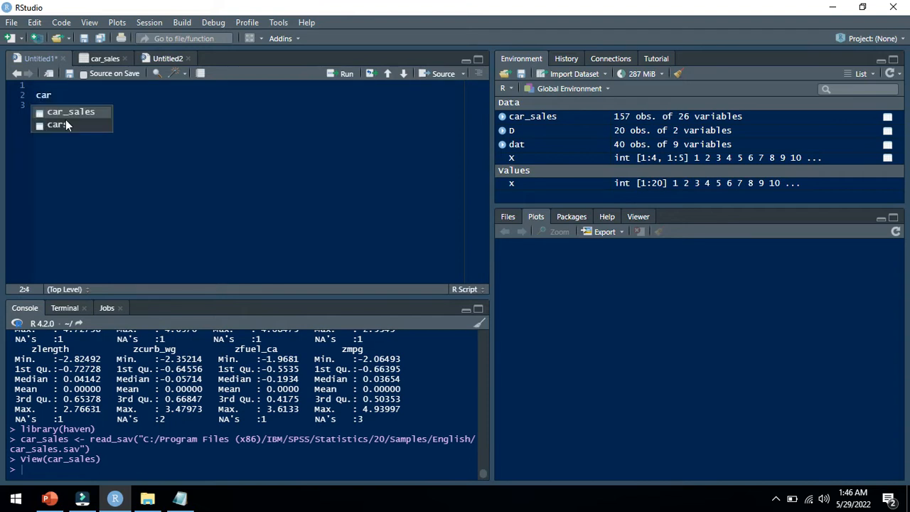
pyautogui.click(70, 111)
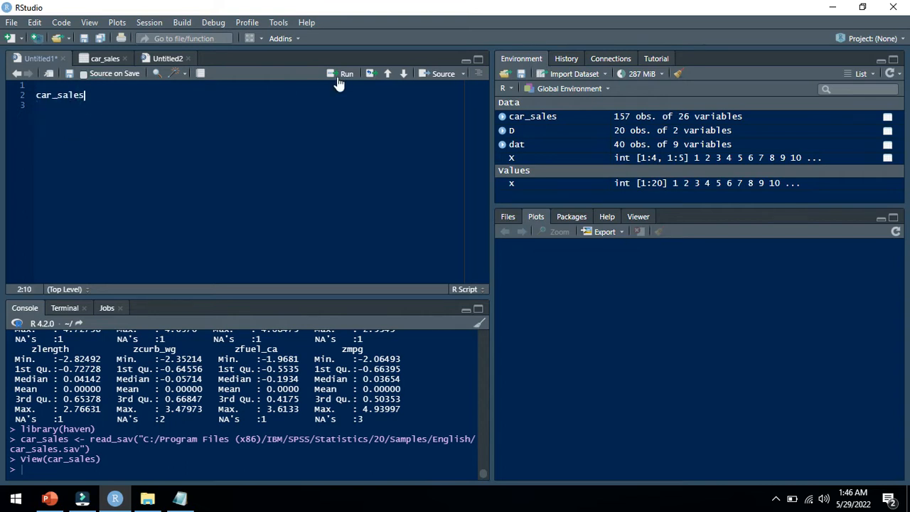
pyautogui.click(347, 73)
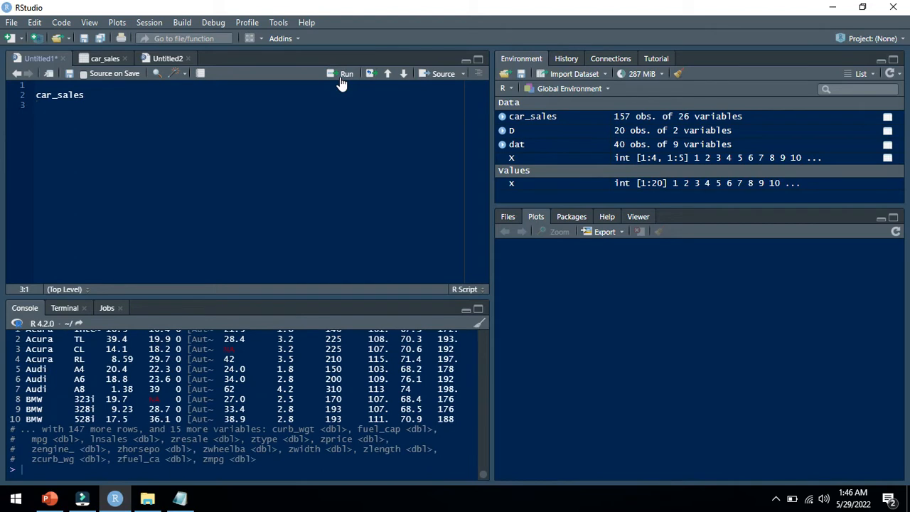
pyautogui.click(45, 109)
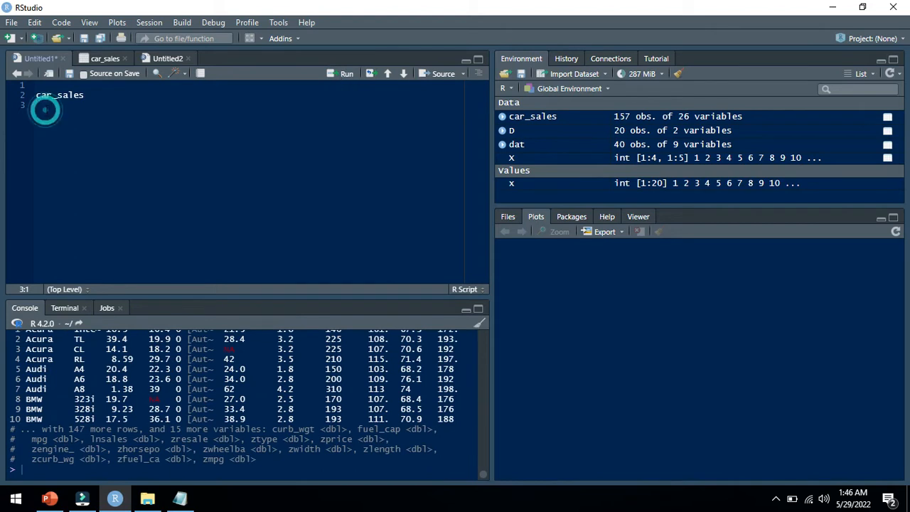
# Write str(car_sales) on line 3 and run it, scrolling the console output.
pyautogui.write('str(')
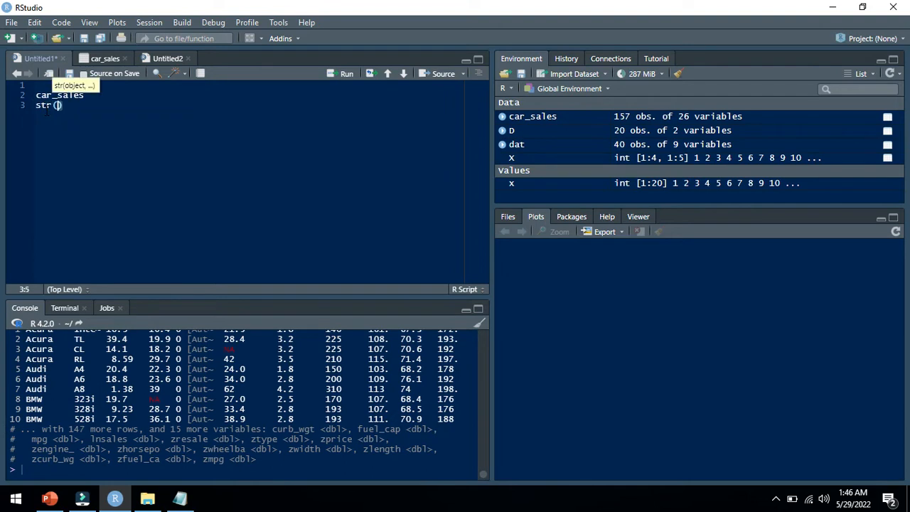
pyautogui.write('car_sales')
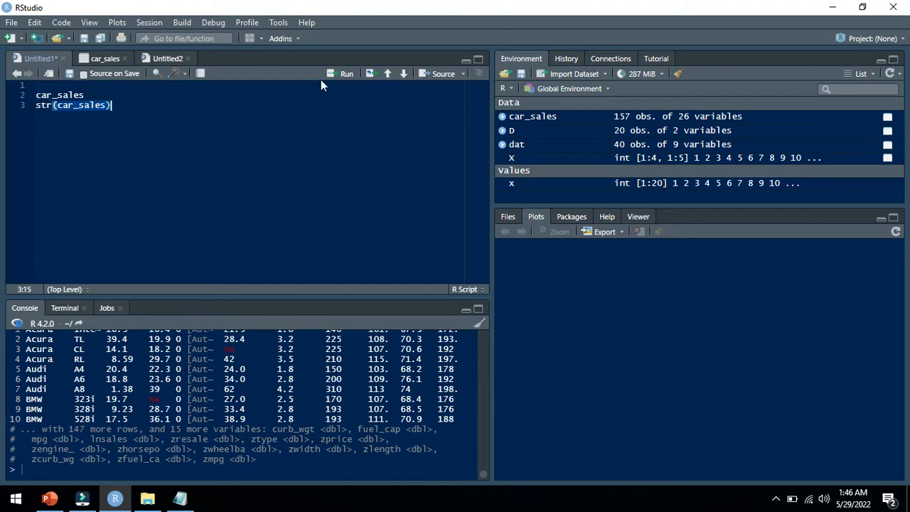
pyautogui.click(344, 74)
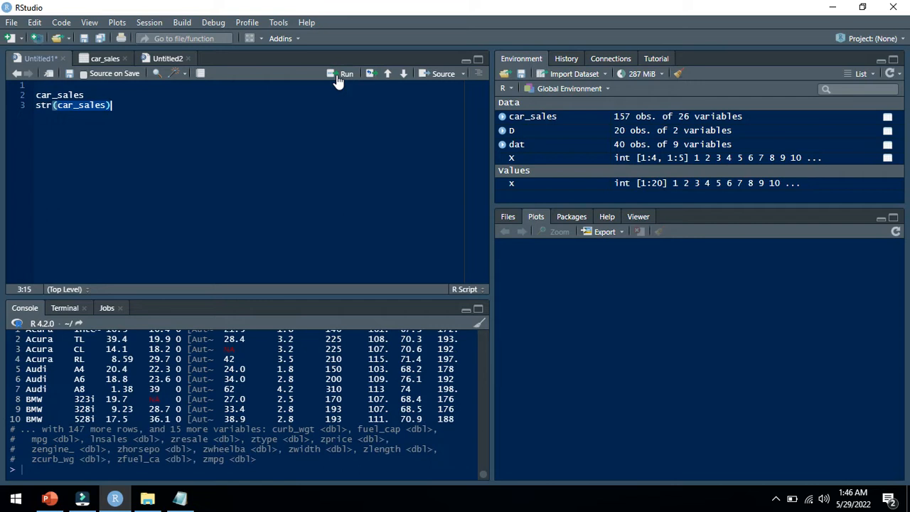
pyautogui.moveTo(471, 477)
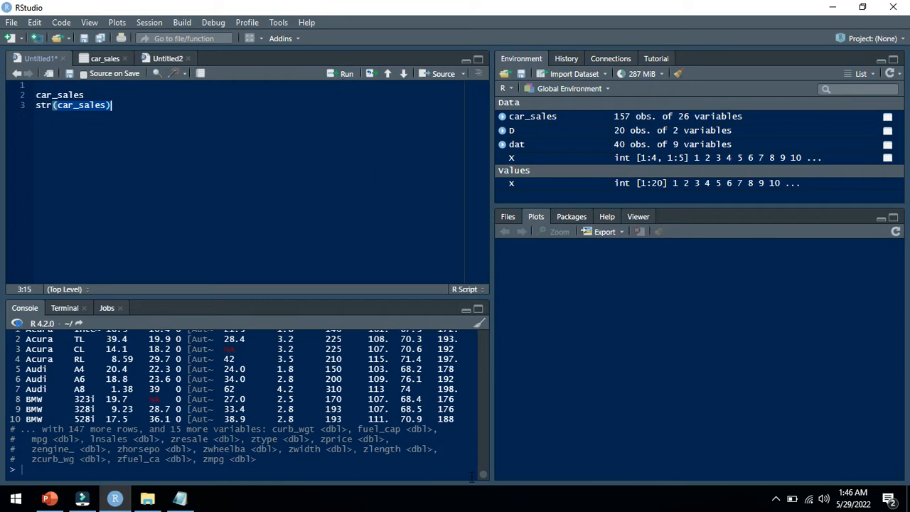
pyautogui.moveTo(498, 422)
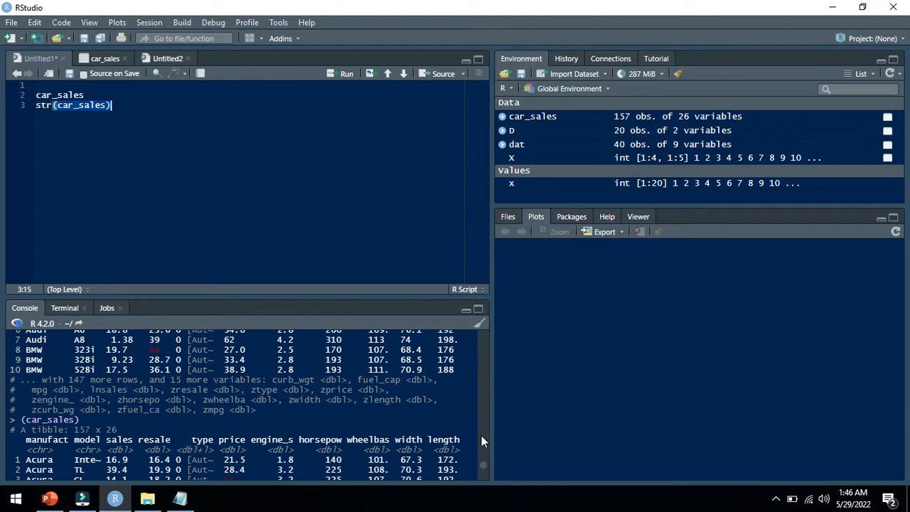
pyautogui.scroll(-3)
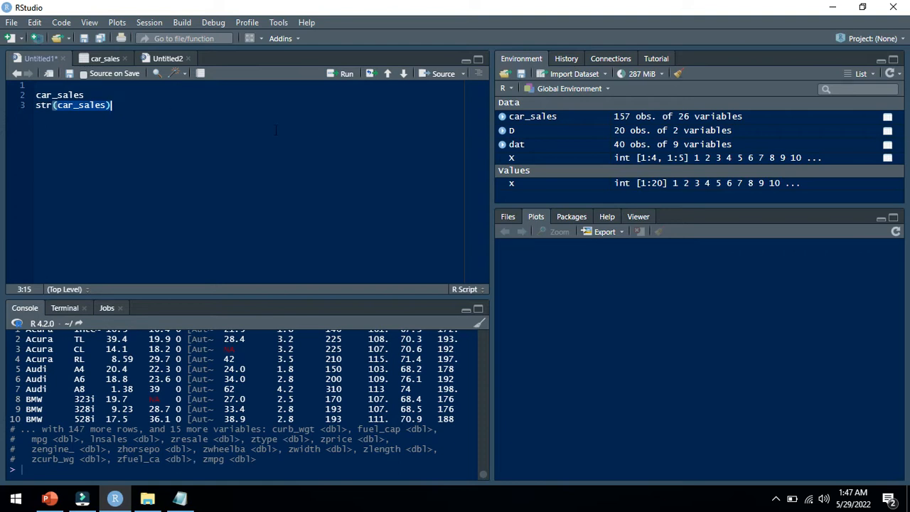
pyautogui.moveTo(633, 122)
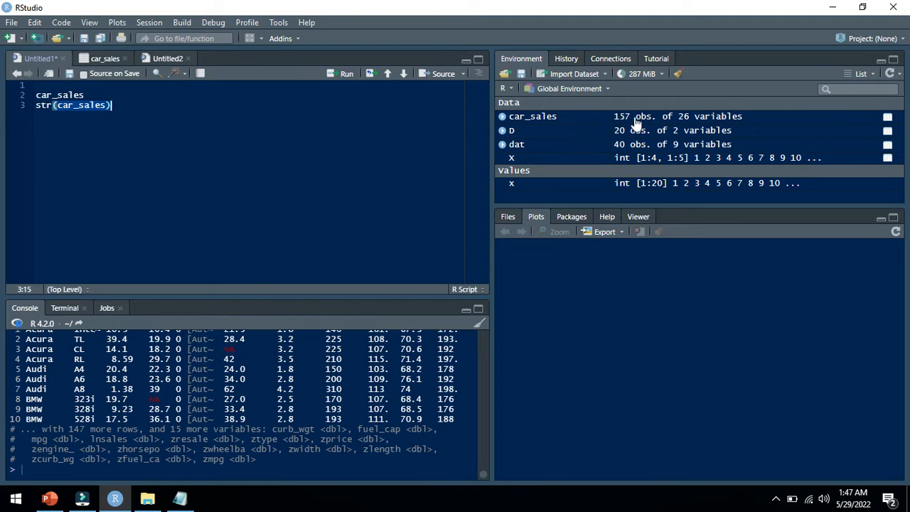
# Open car_sales from the Environment pane in the data viewer.
pyautogui.click(532, 116)
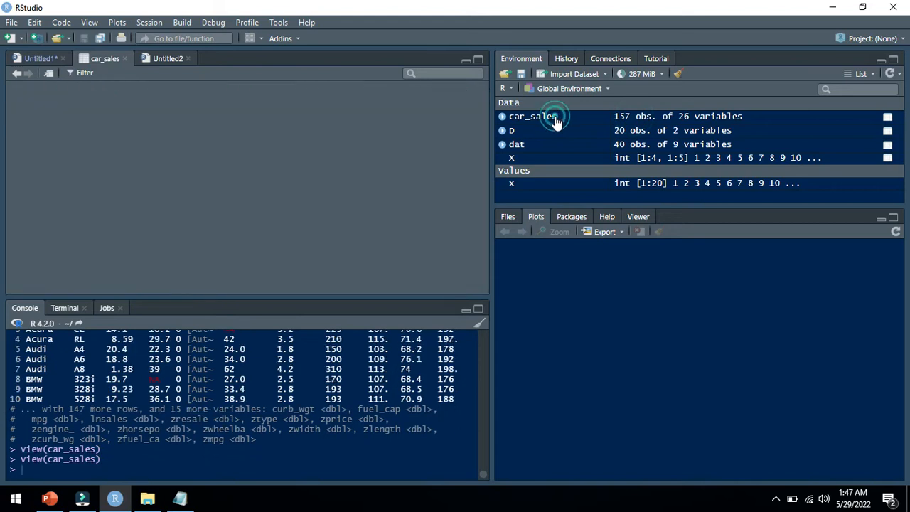
pyautogui.click(531, 116)
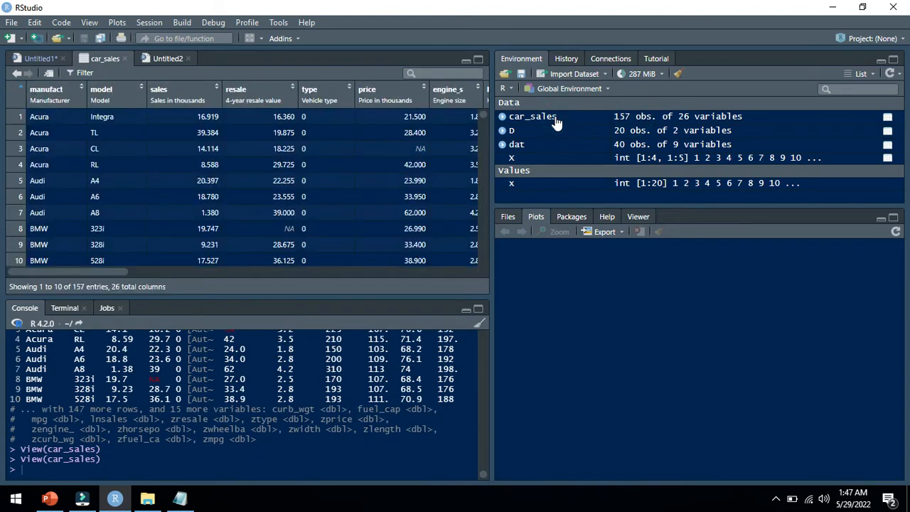
pyautogui.moveTo(629, 128)
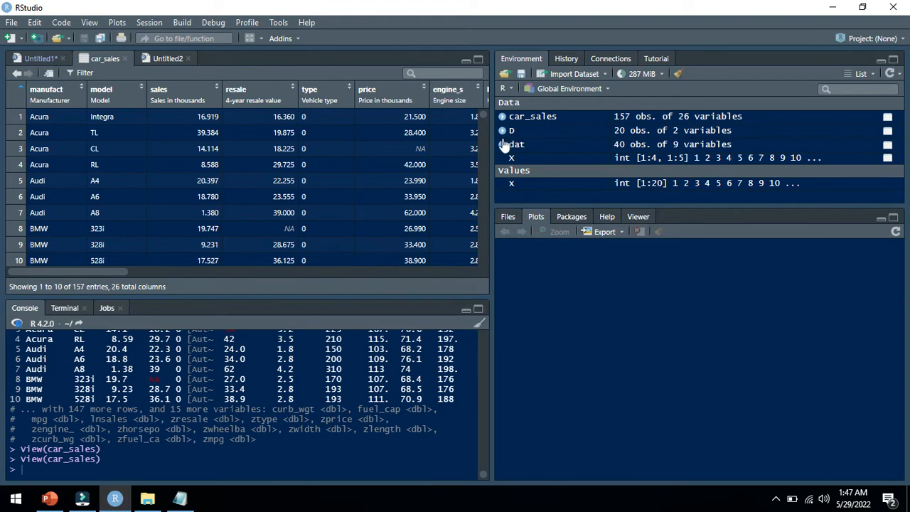
pyautogui.moveTo(408, 154)
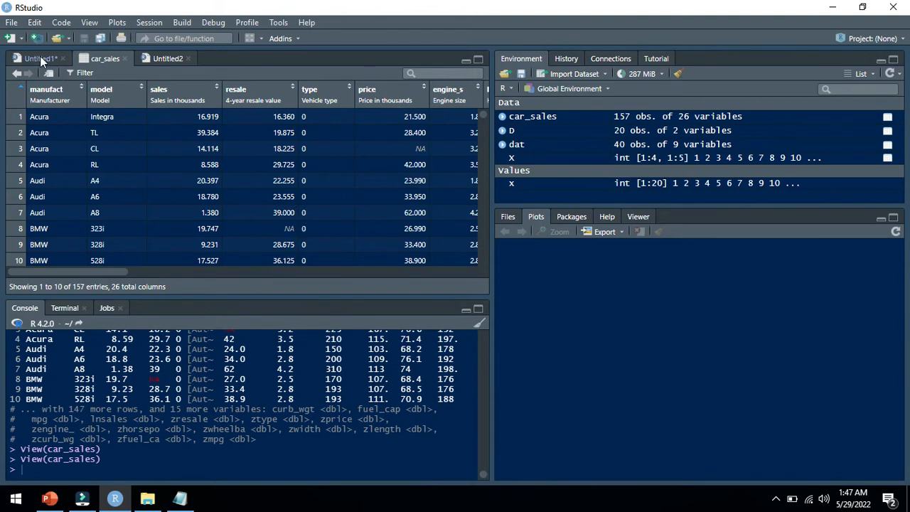
# Add head(car_sales) on line 4 using autocomplete and run it.
pyautogui.click(39, 59)
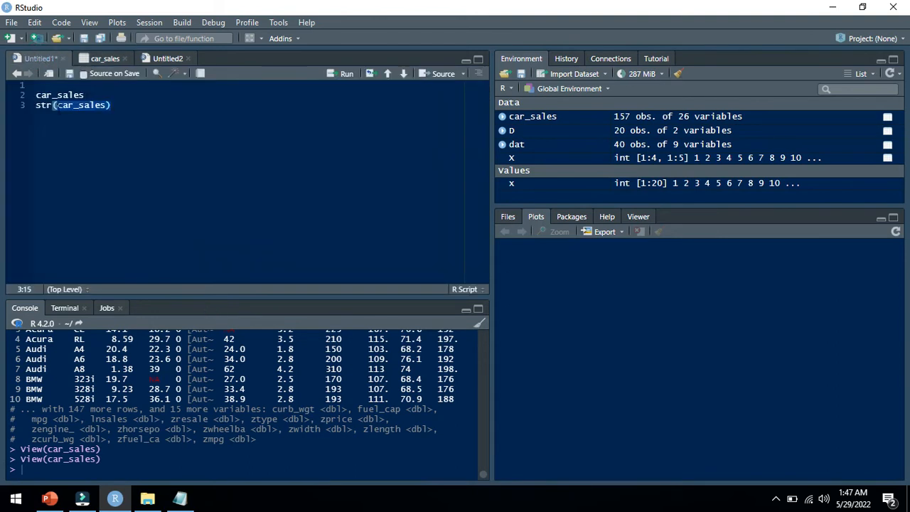
pyautogui.doubleClick(71, 104)
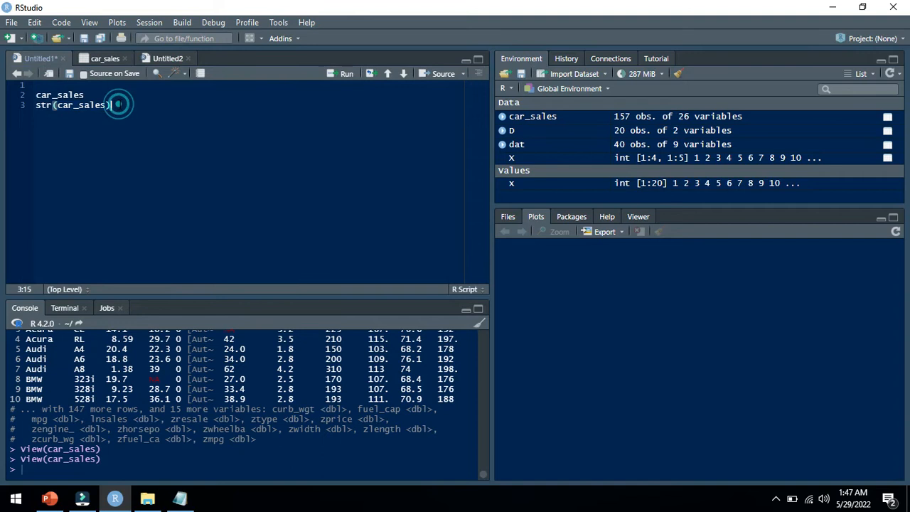
pyautogui.write('head(')
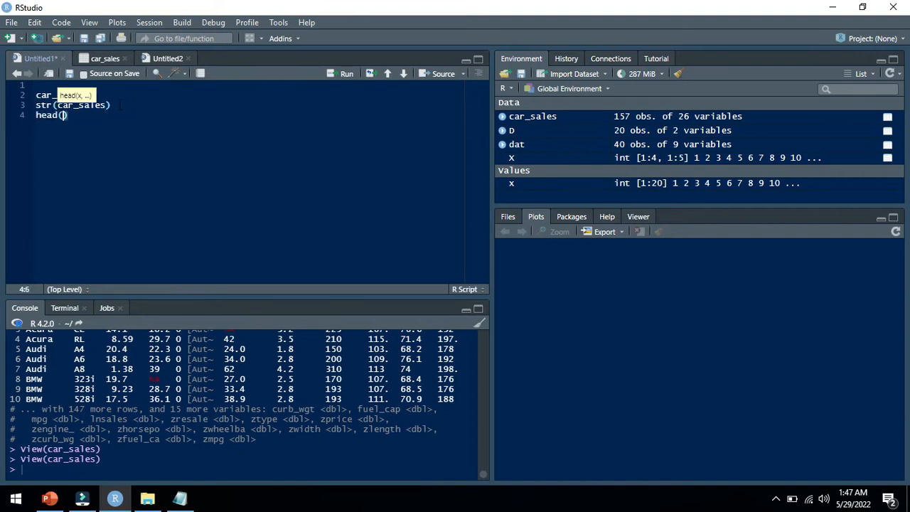
pyautogui.write('car')
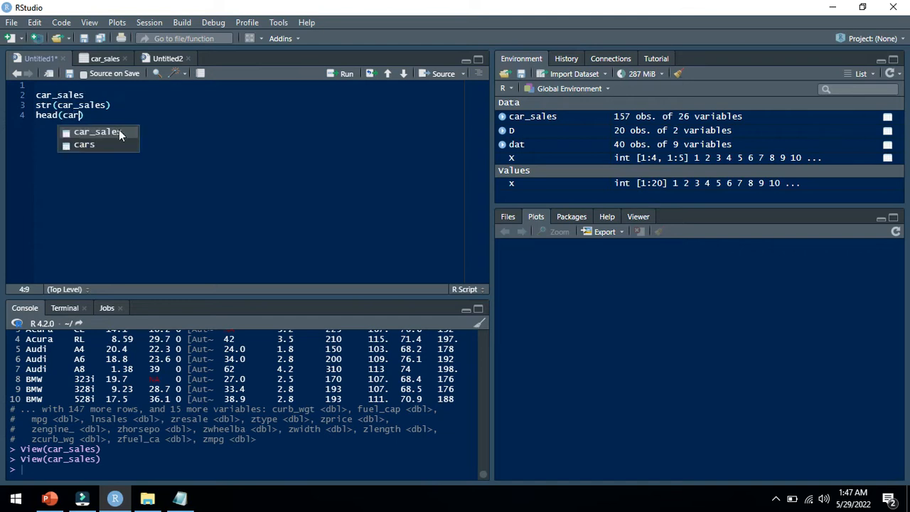
pyautogui.click(98, 132)
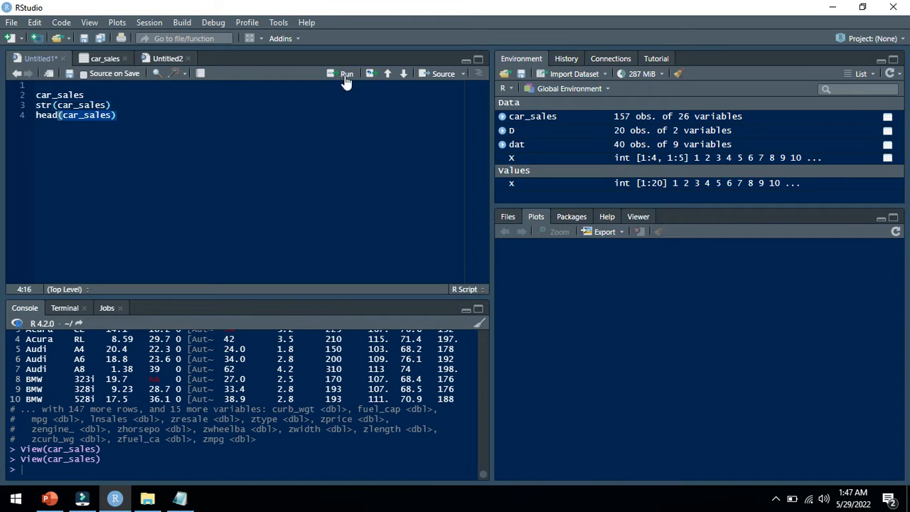
pyautogui.click(346, 73)
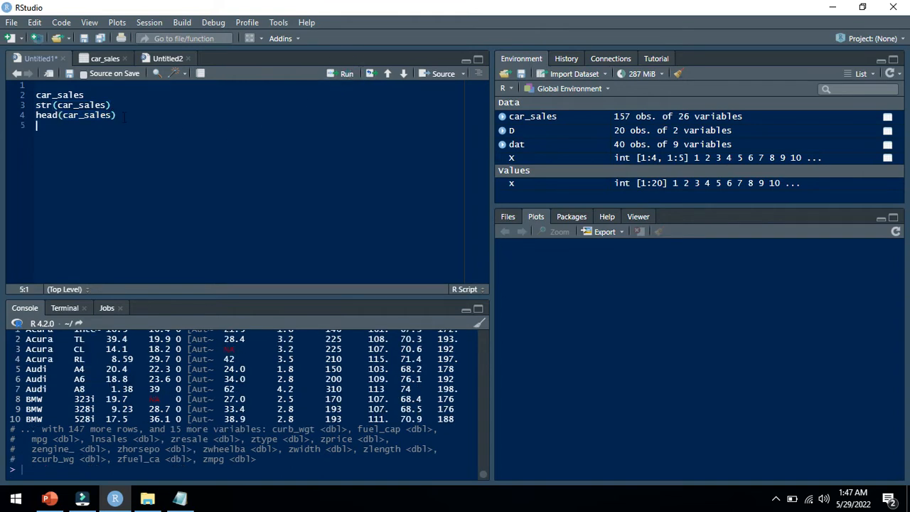
# Type tail(car_sales) on line 5 of the script without running it.
pyautogui.write('tail')
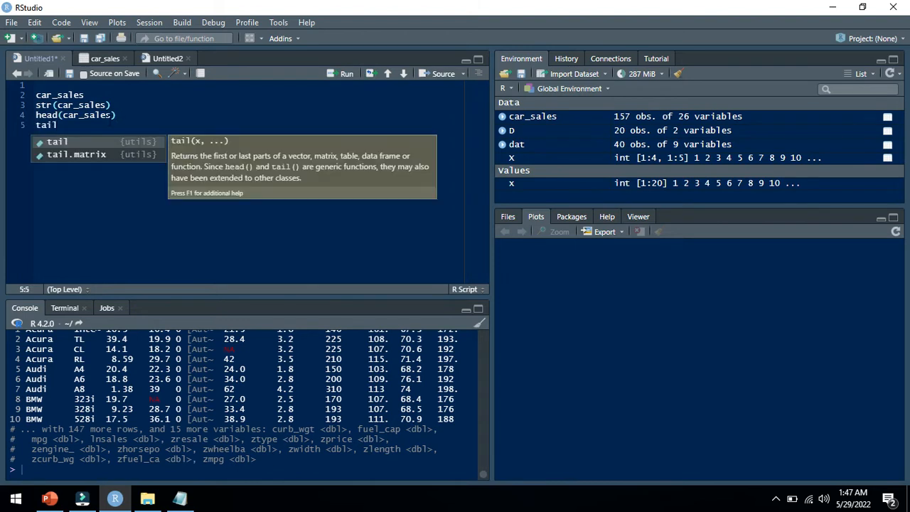
pyautogui.write('(car')
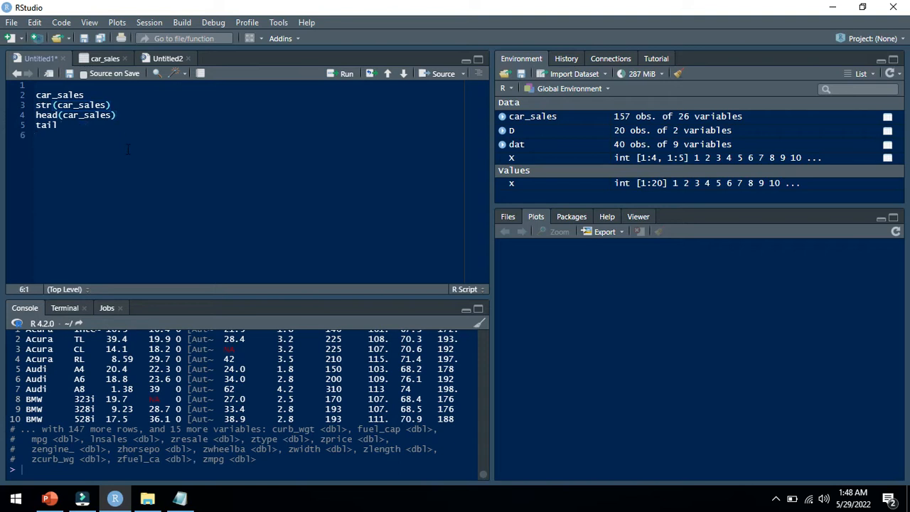
pyautogui.write('(car_sales)')
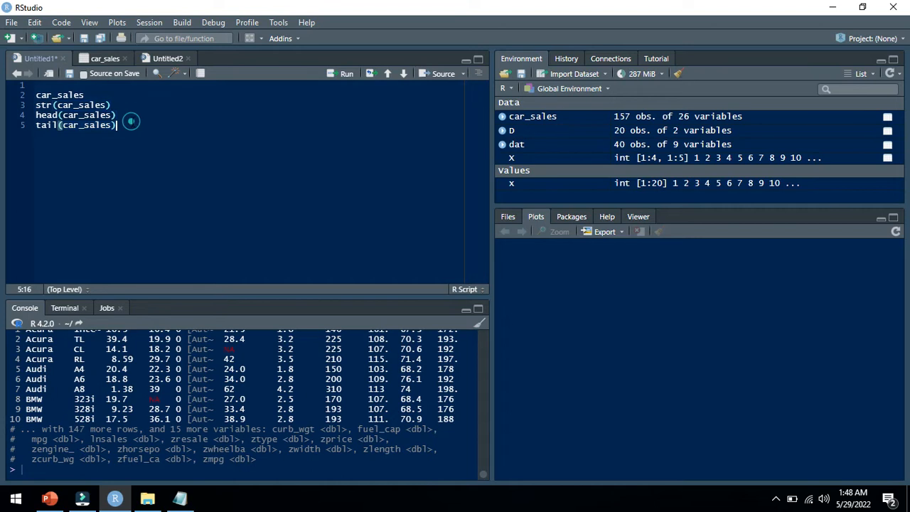
# Add summary(car_sales) on line 6 and run it to print per-variable statistics.
pyautogui.write('su')
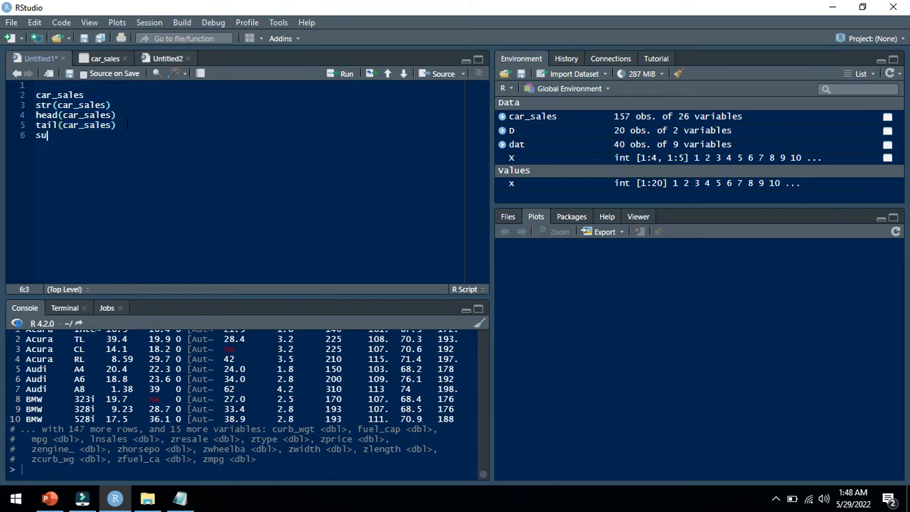
pyautogui.write('mmary')
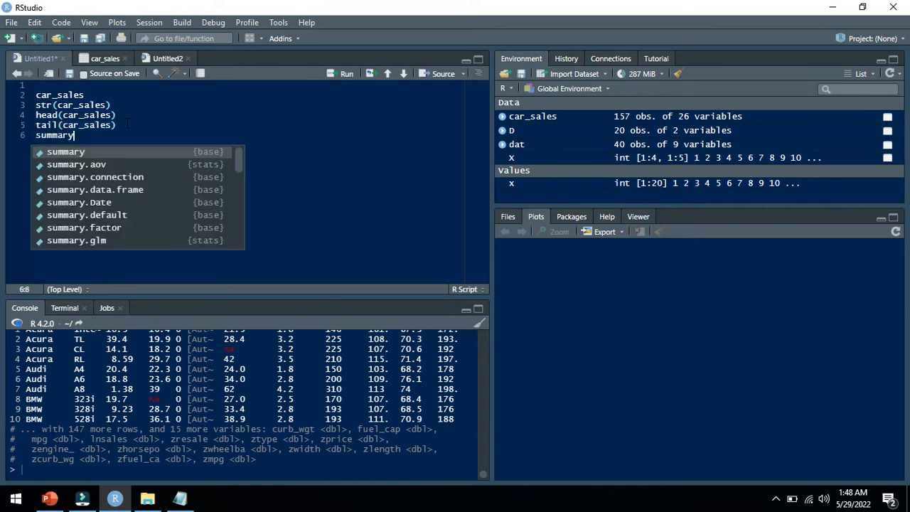
pyautogui.write('(c')
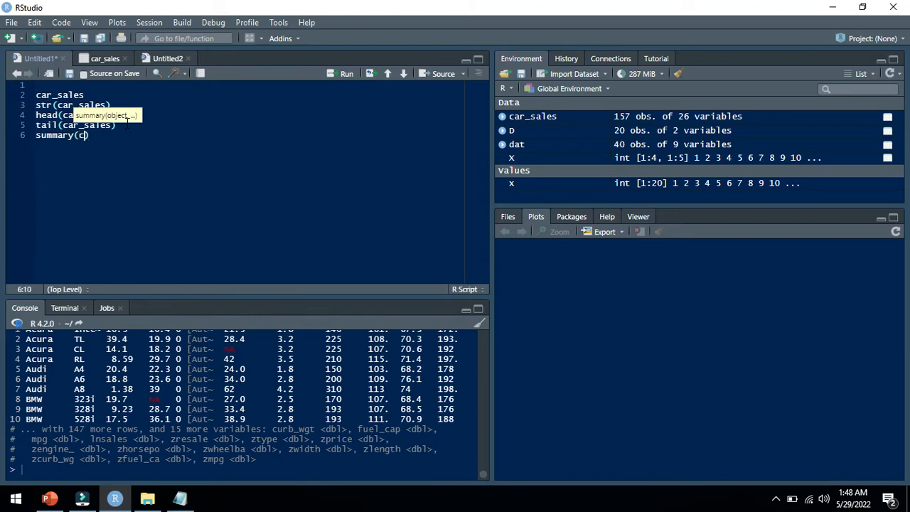
pyautogui.write('ar_sales')
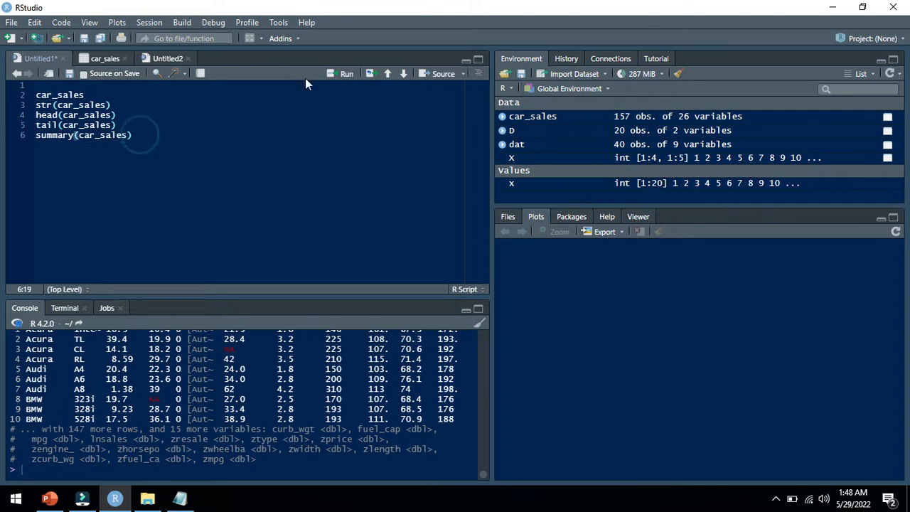
pyautogui.click(342, 73)
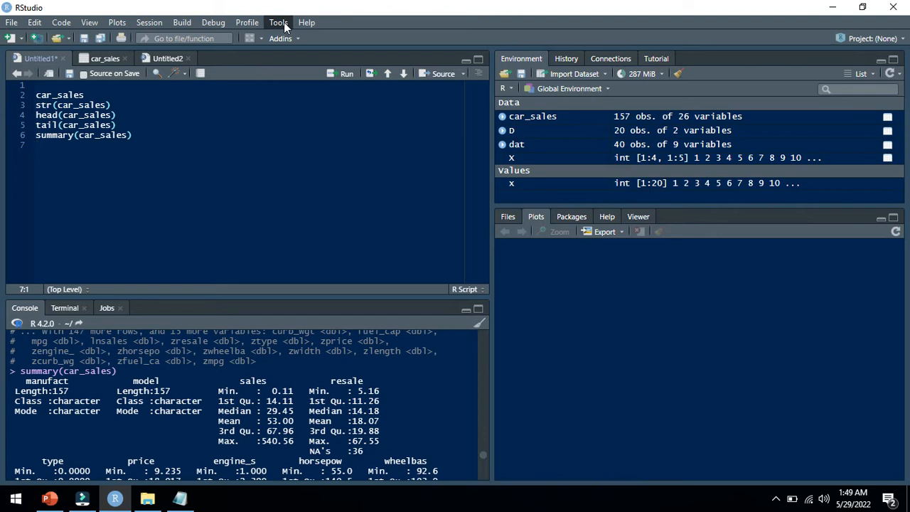
# Install the summarytools package through the Tools Install Packages dialog.
pyautogui.click(278, 22)
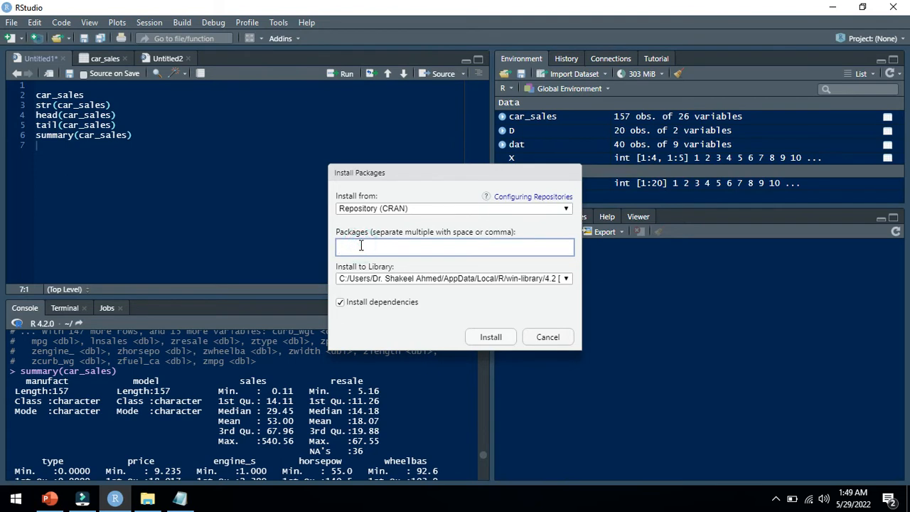
pyautogui.click(455, 247)
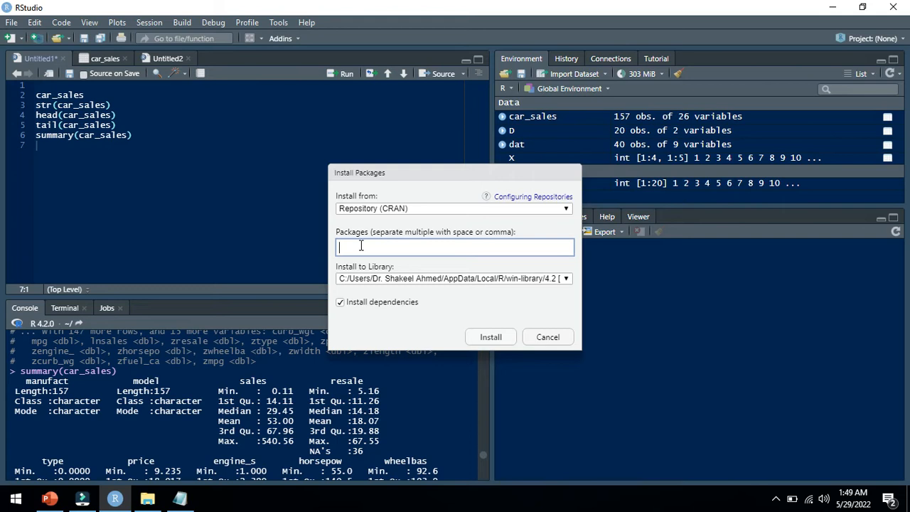
pyautogui.write('summ')
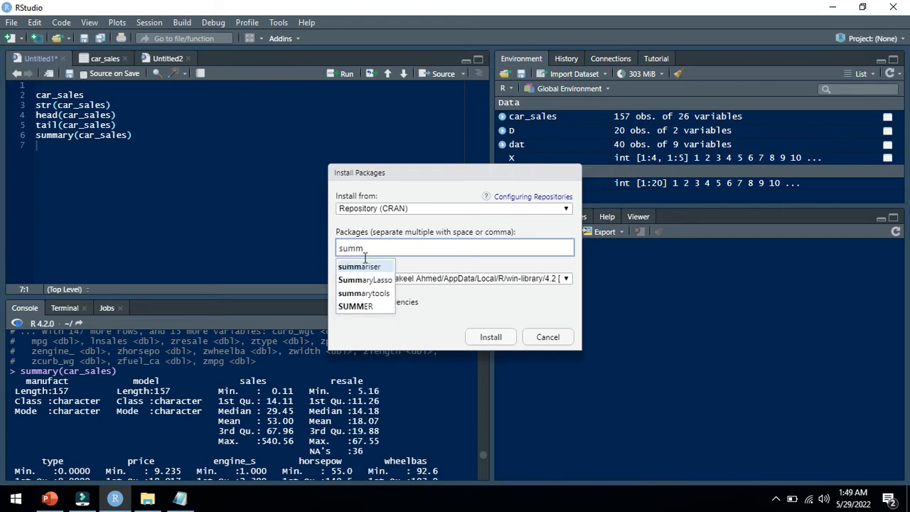
pyautogui.click(364, 293)
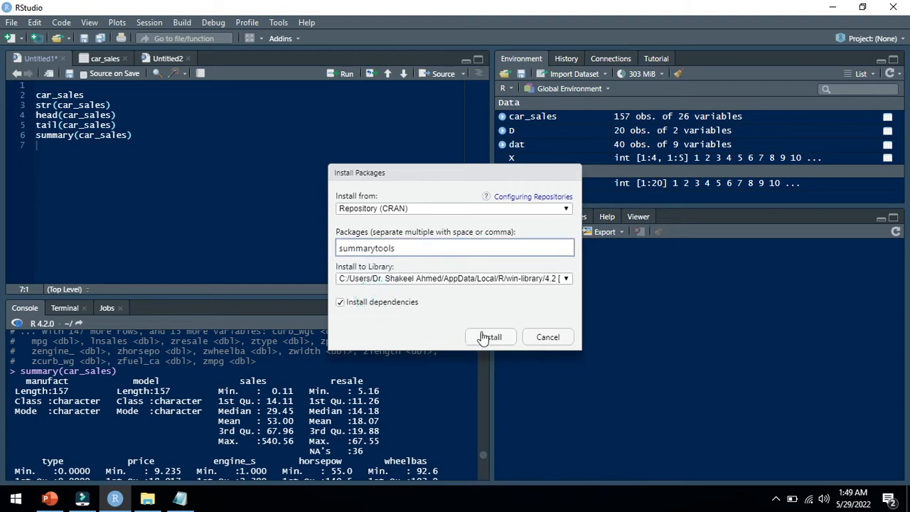
pyautogui.click(490, 336)
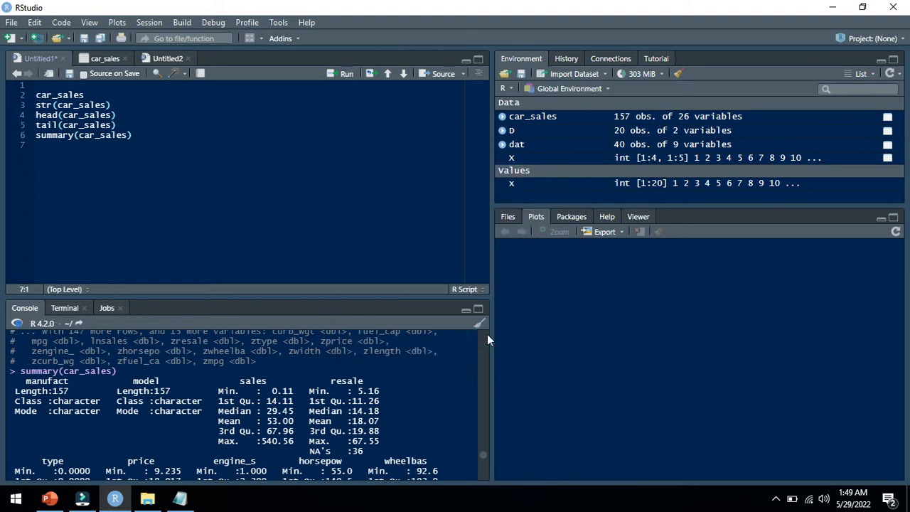
pyautogui.write('install.packages("summarytools")')
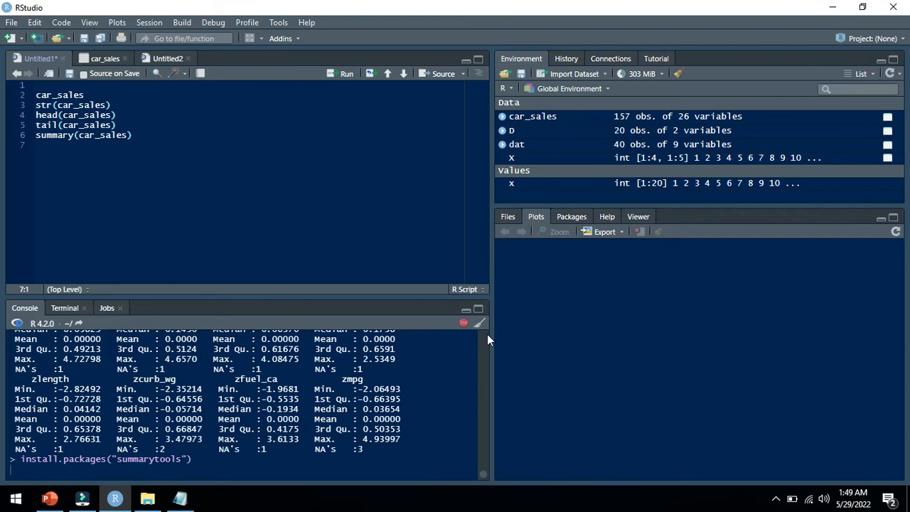